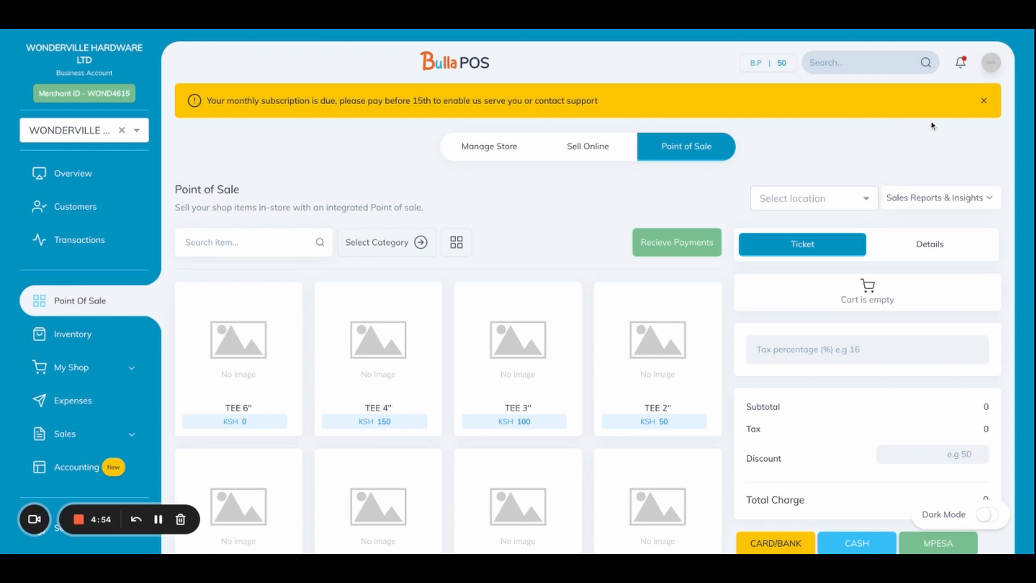
# Step: Dismiss the yellow monthly subscription-due banner on the Point of Sale screen
pyautogui.click(985, 101)
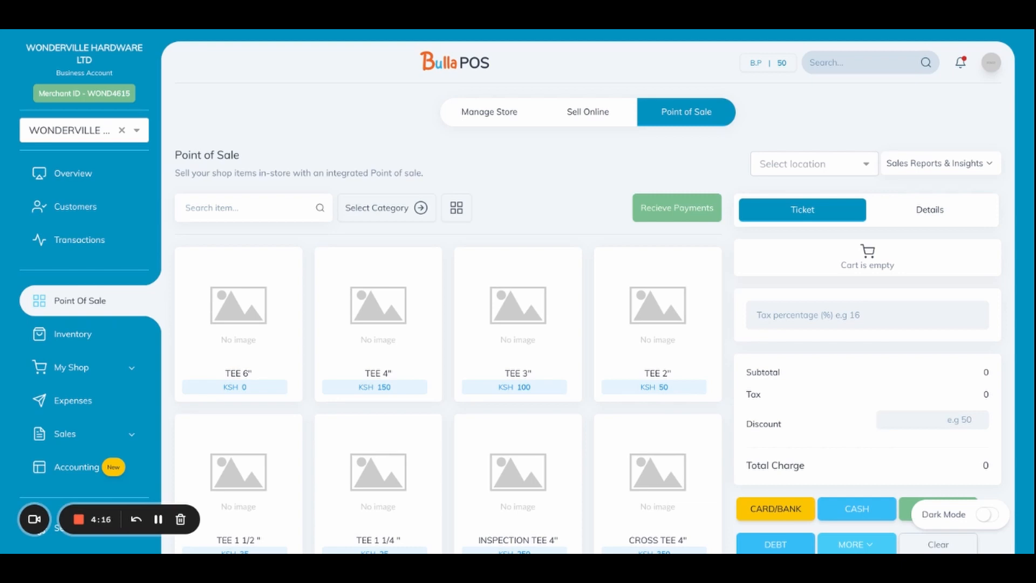
pyautogui.moveTo(470, 145)
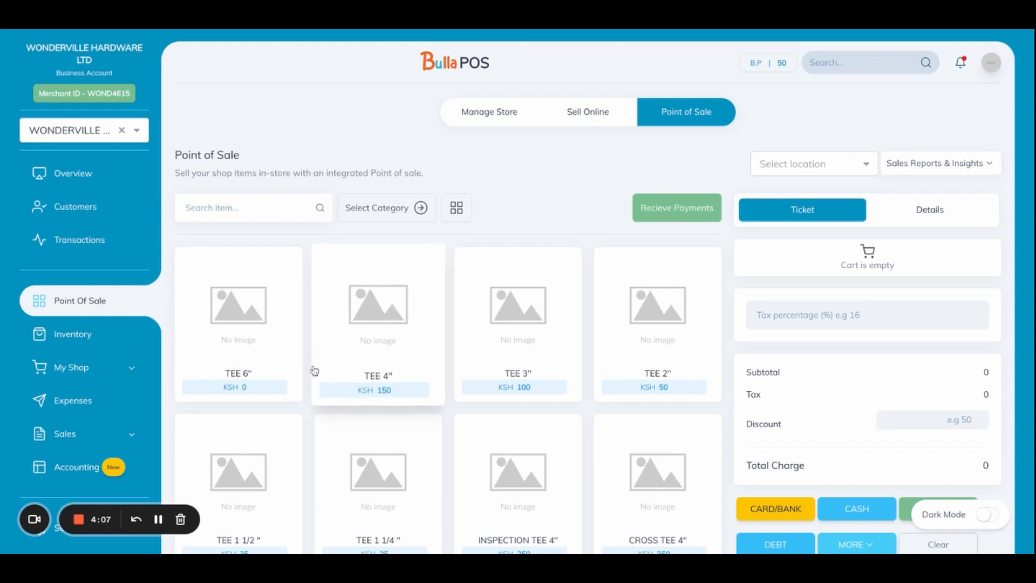
pyautogui.scroll(-3)
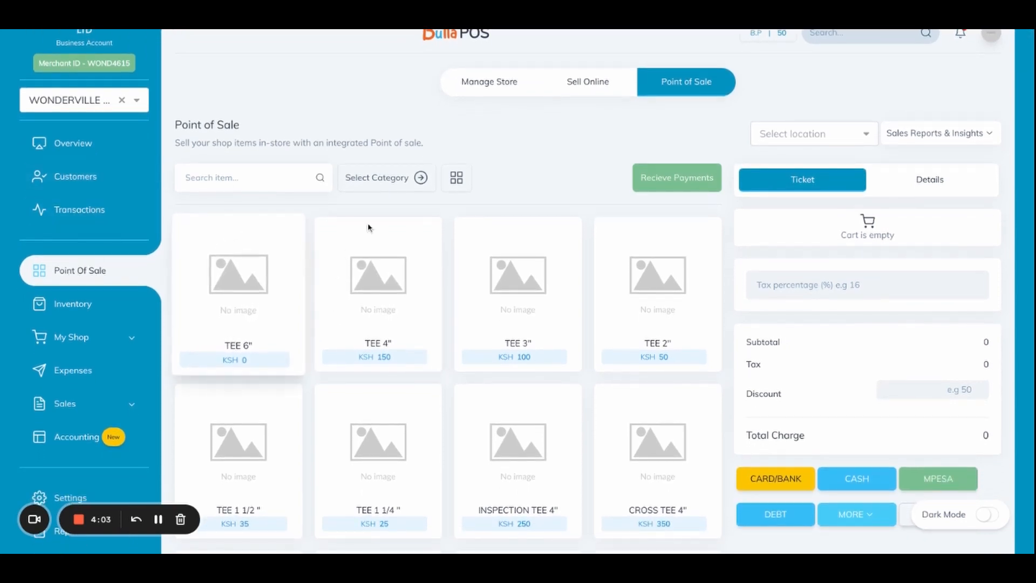
pyautogui.scroll(-3)
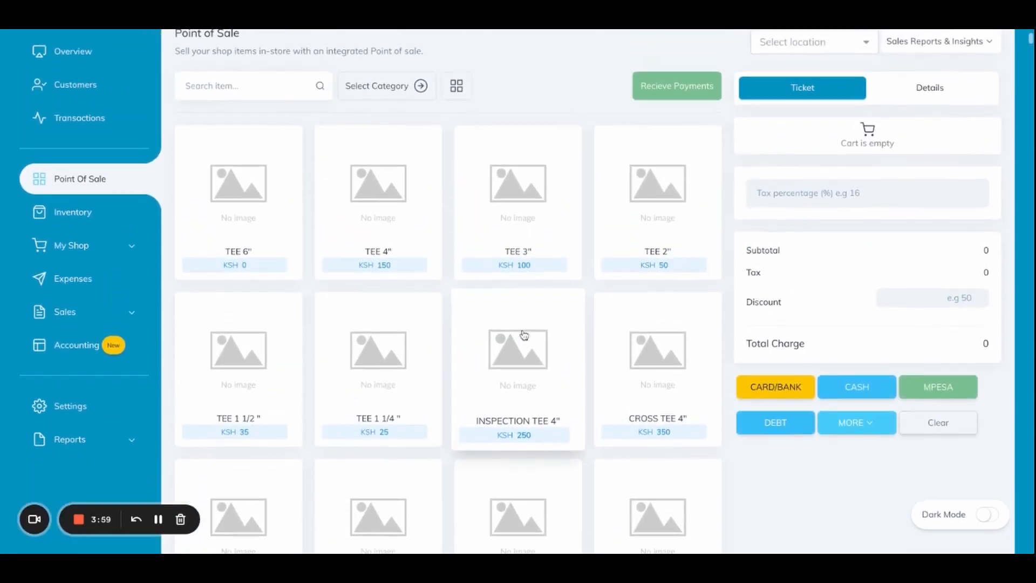
pyautogui.scroll(-3)
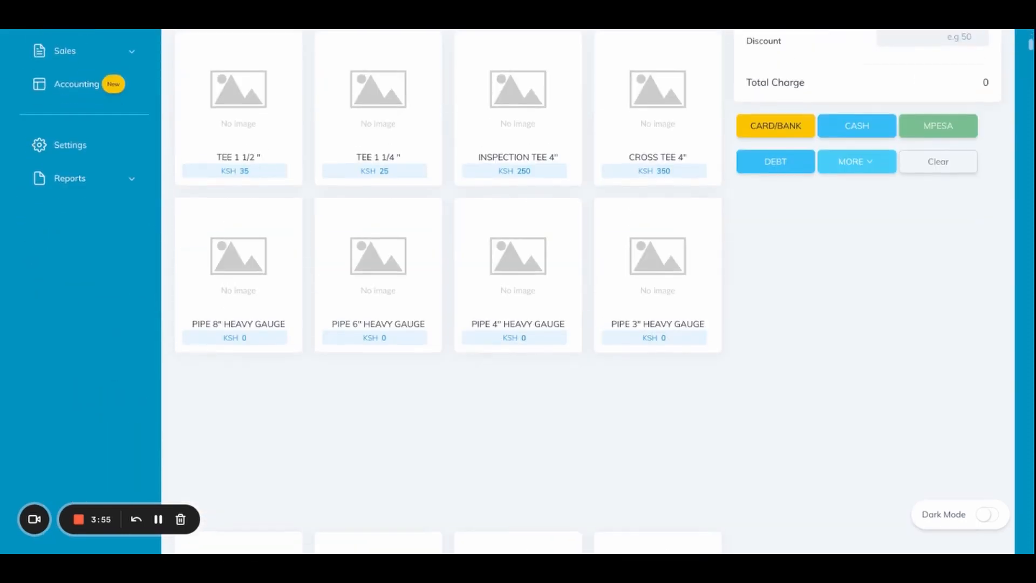
pyautogui.scroll(3)
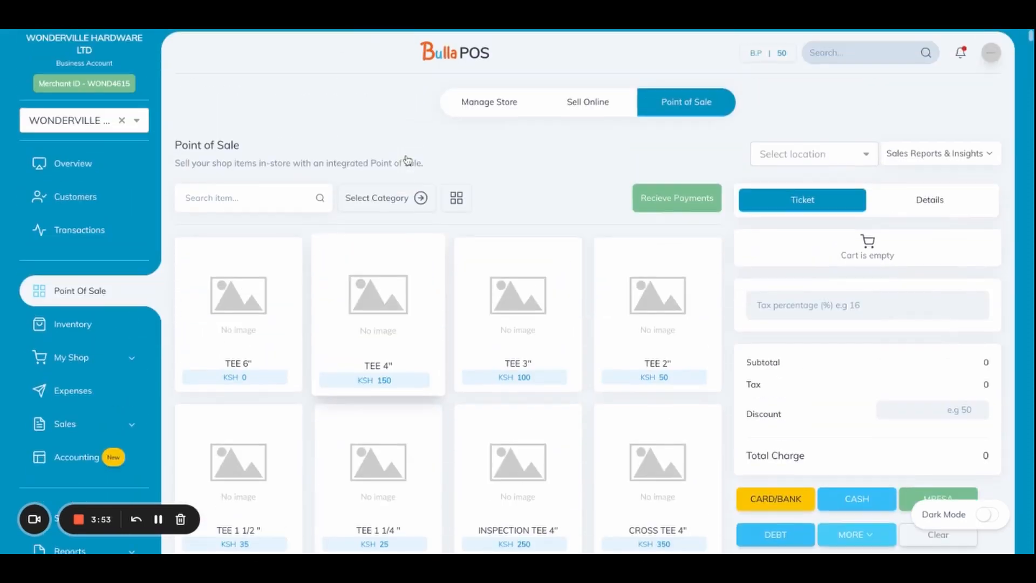
pyautogui.click(252, 207)
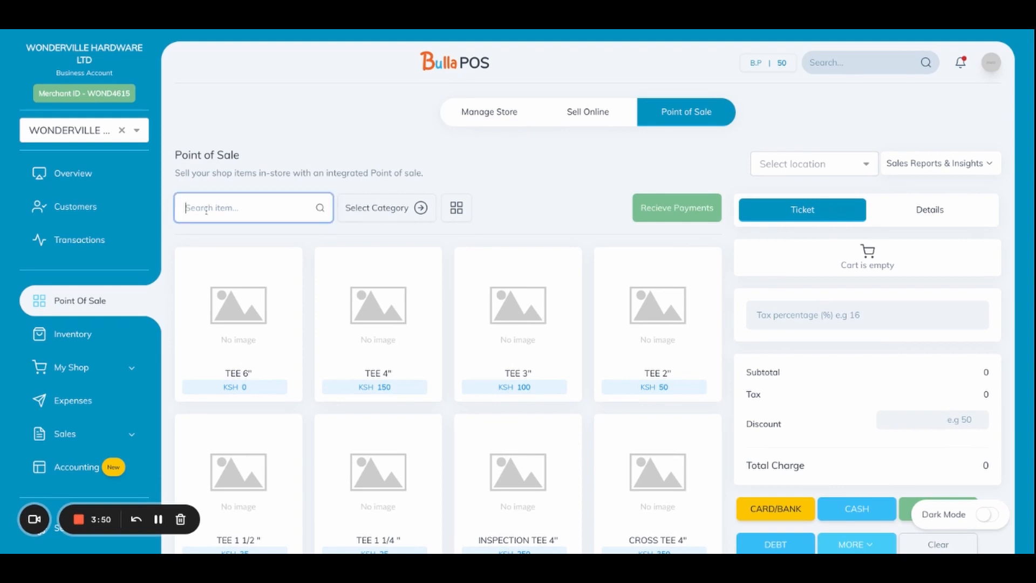
pyautogui.write('te')
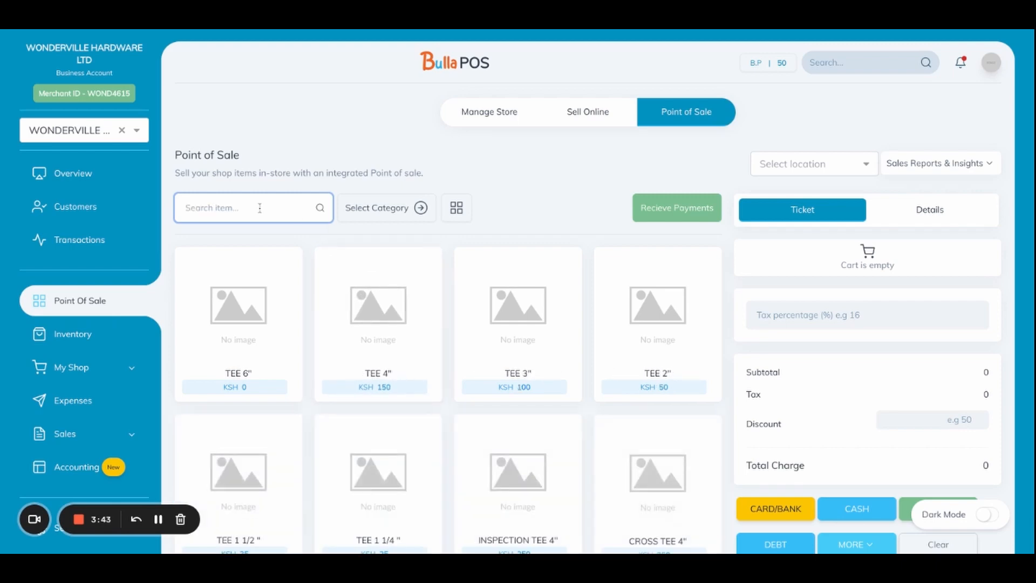
# Step: Filter the item grid to the PPR PIPES category from the category panel
pyautogui.click(386, 208)
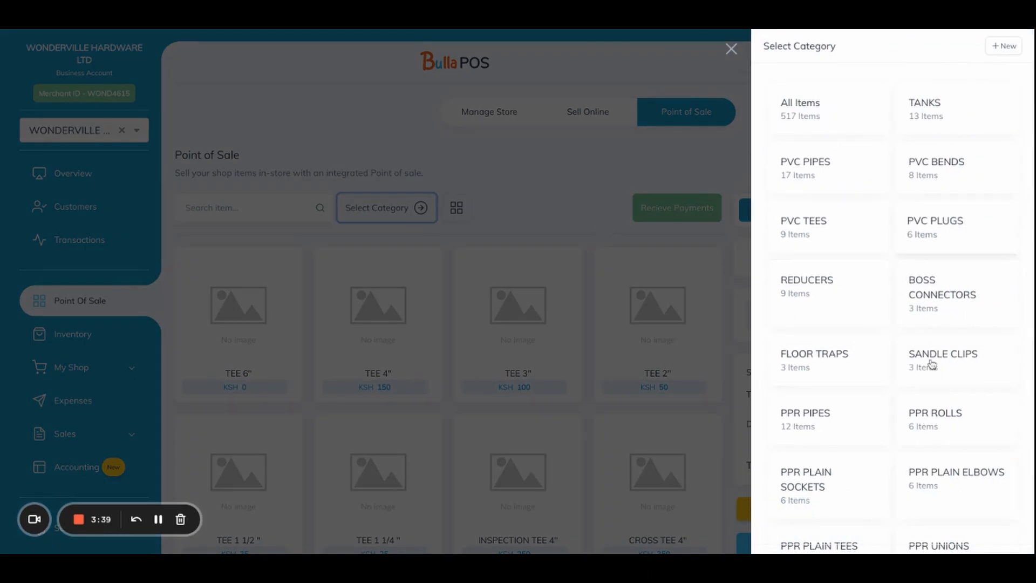
pyautogui.scroll(-3)
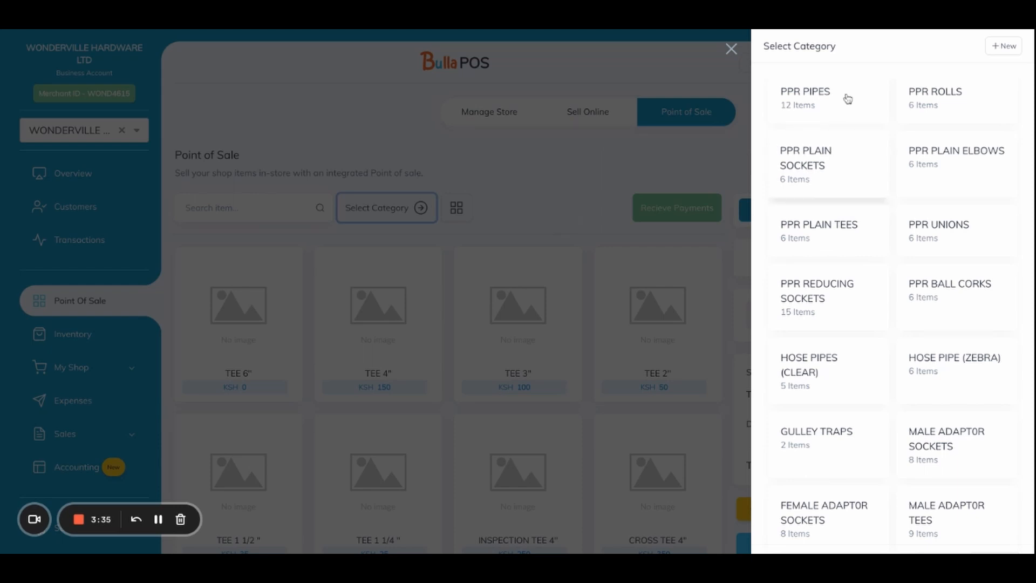
pyautogui.click(731, 48)
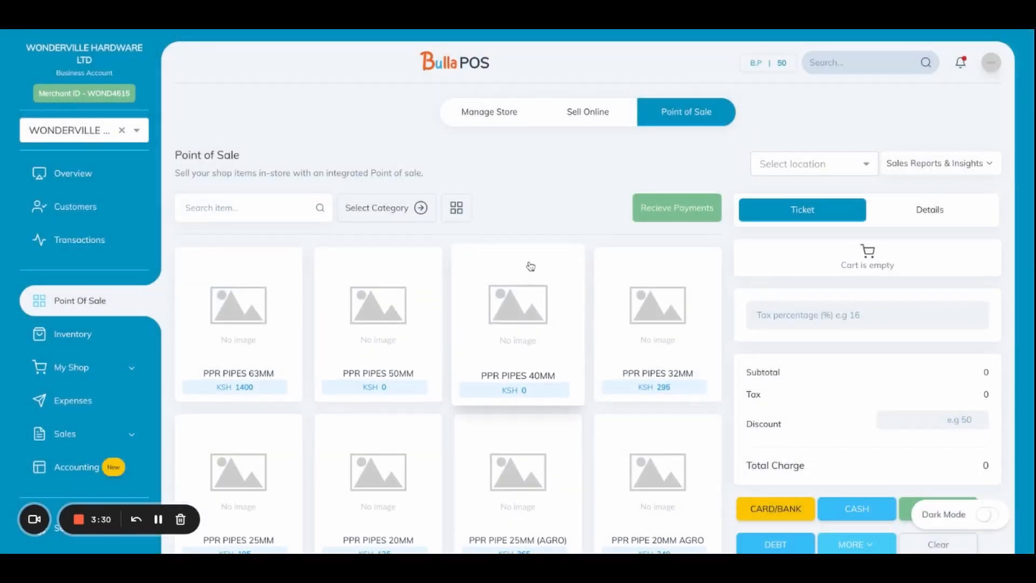
pyautogui.moveTo(435, 347)
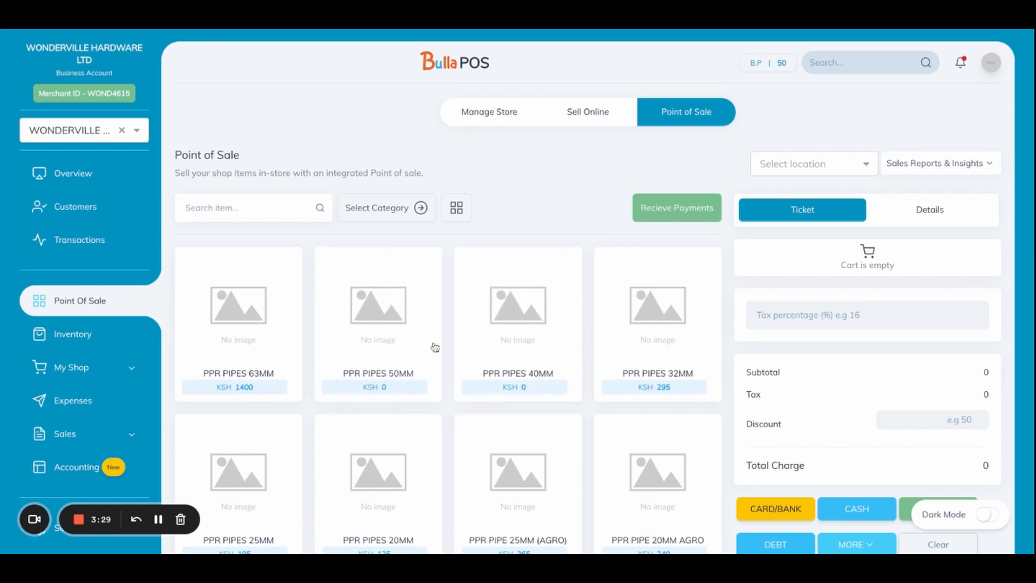
pyautogui.scroll(-3)
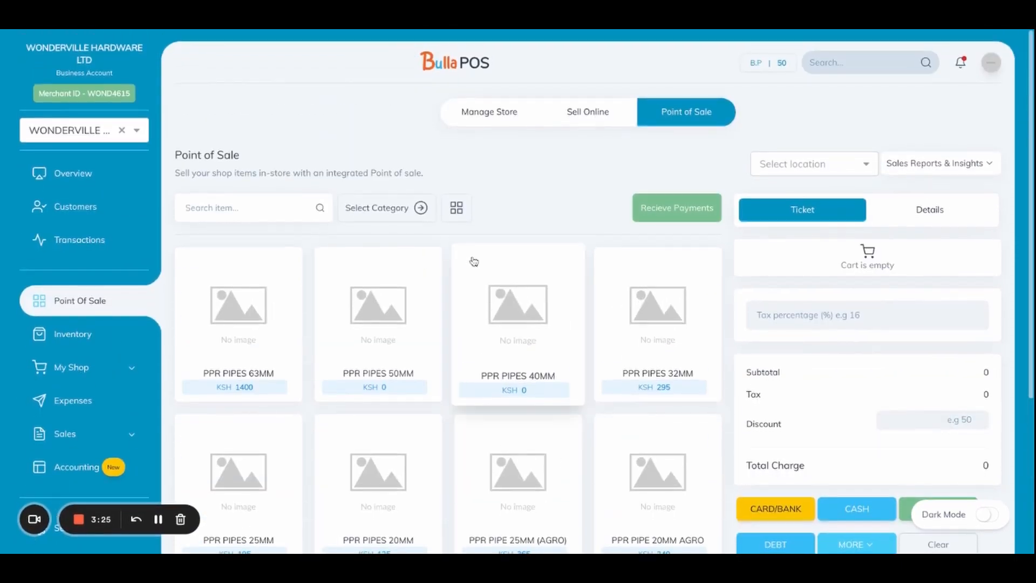
# Step: Switch the PPR PIPES items to list view with prices and start searching 'pp'
pyautogui.click(455, 207)
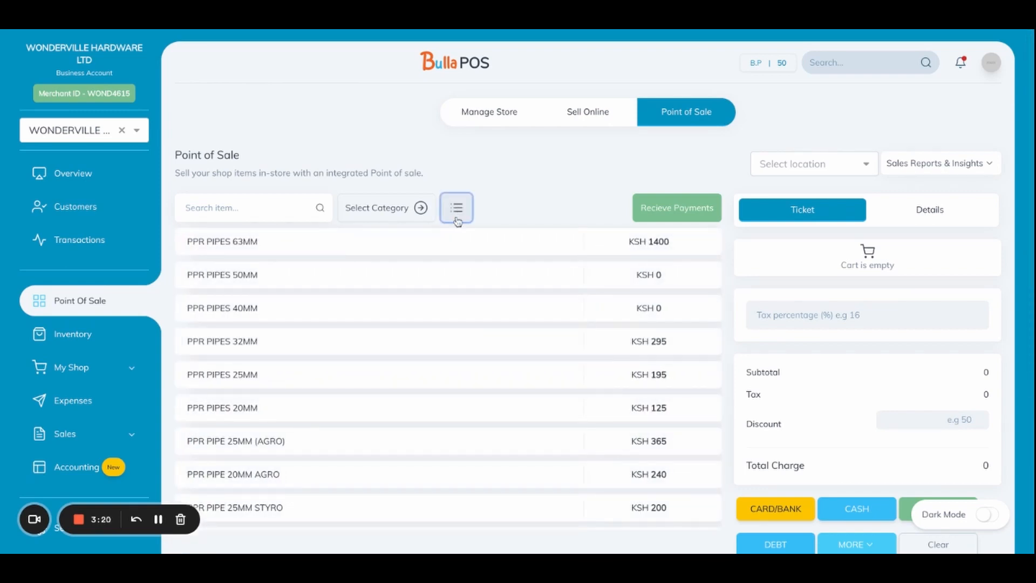
pyautogui.scroll(-3)
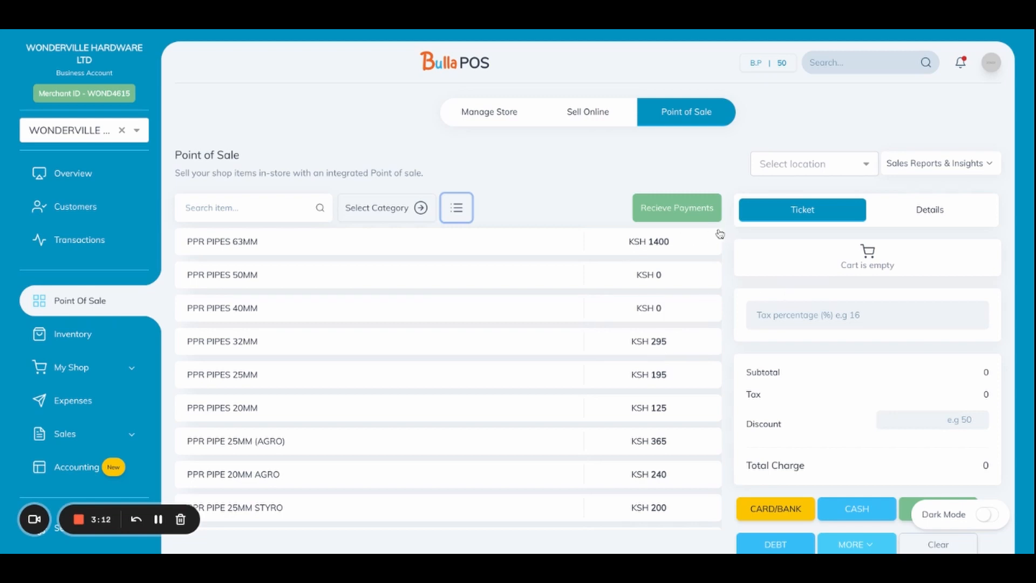
pyautogui.write('ppr pi')
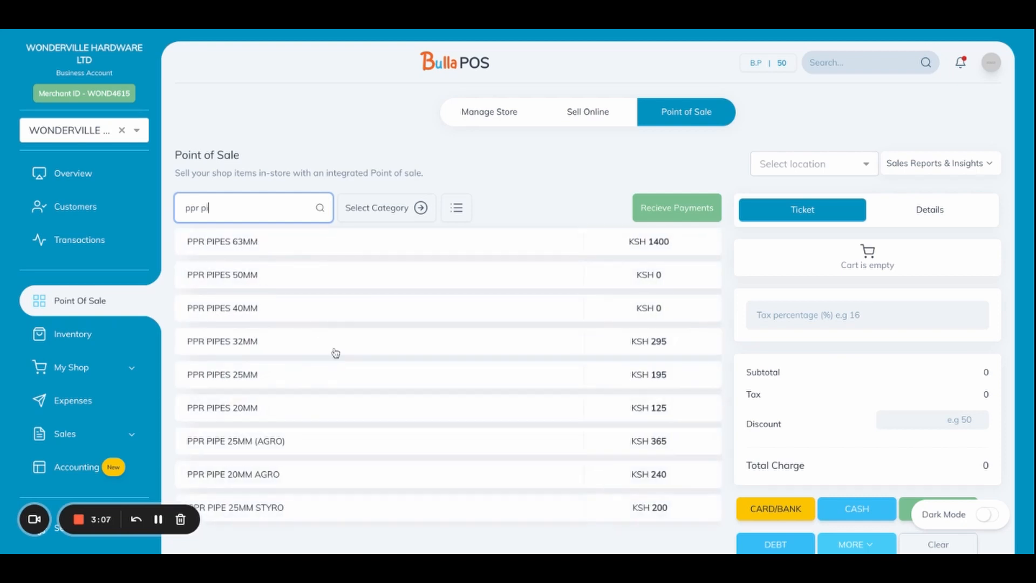
pyautogui.moveTo(626, 266)
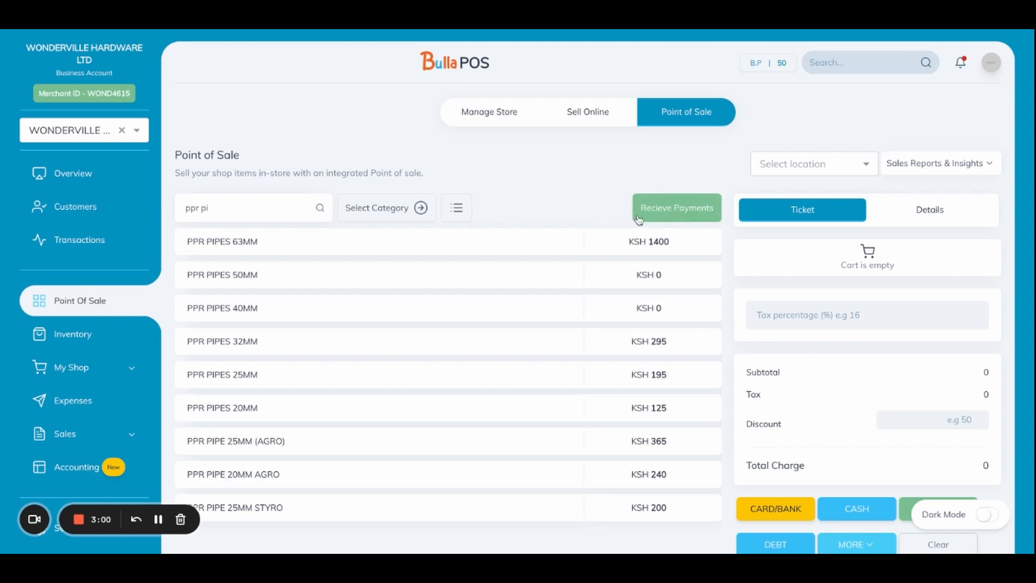
pyautogui.moveTo(595, 214)
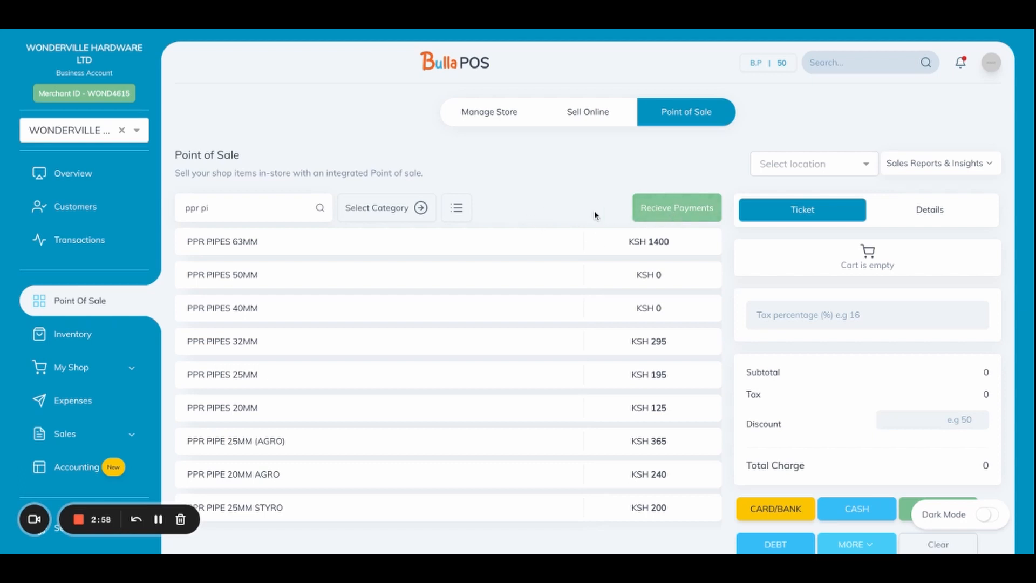
# Step: Start a Recieve Payment entry with an existing customer attached, then cancel it unsaved
pyautogui.click(676, 207)
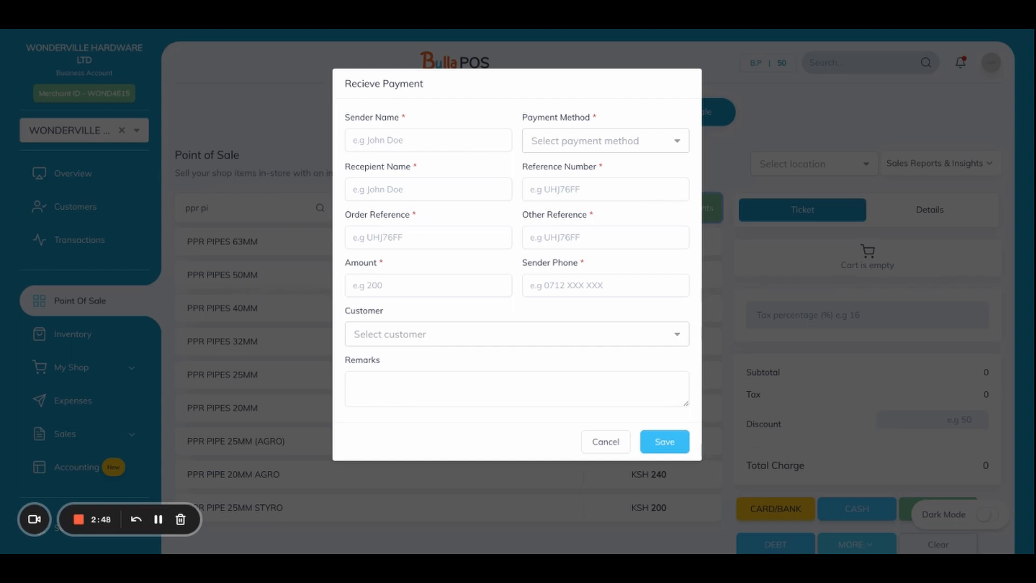
pyautogui.moveTo(436, 186)
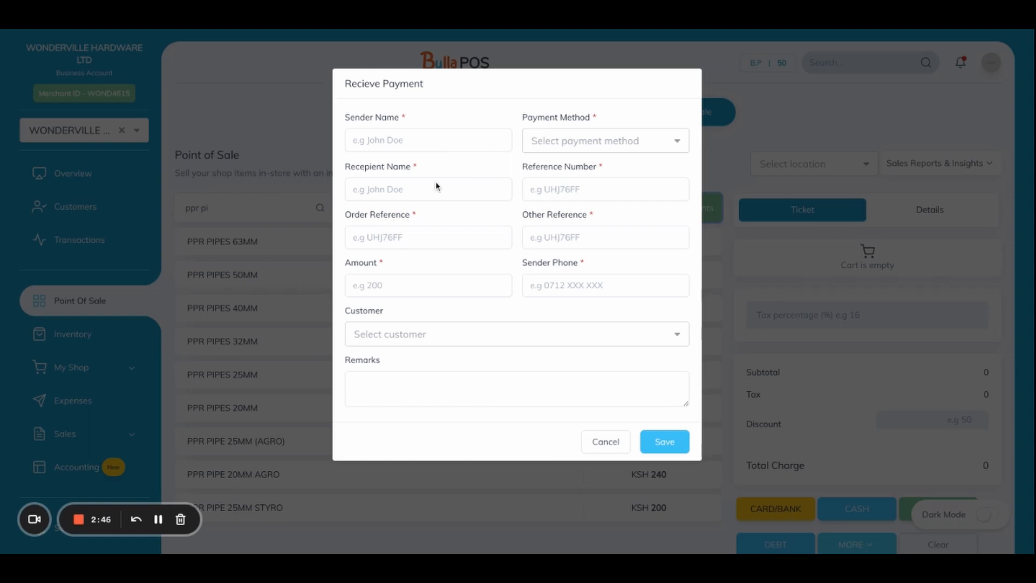
pyautogui.click(427, 139)
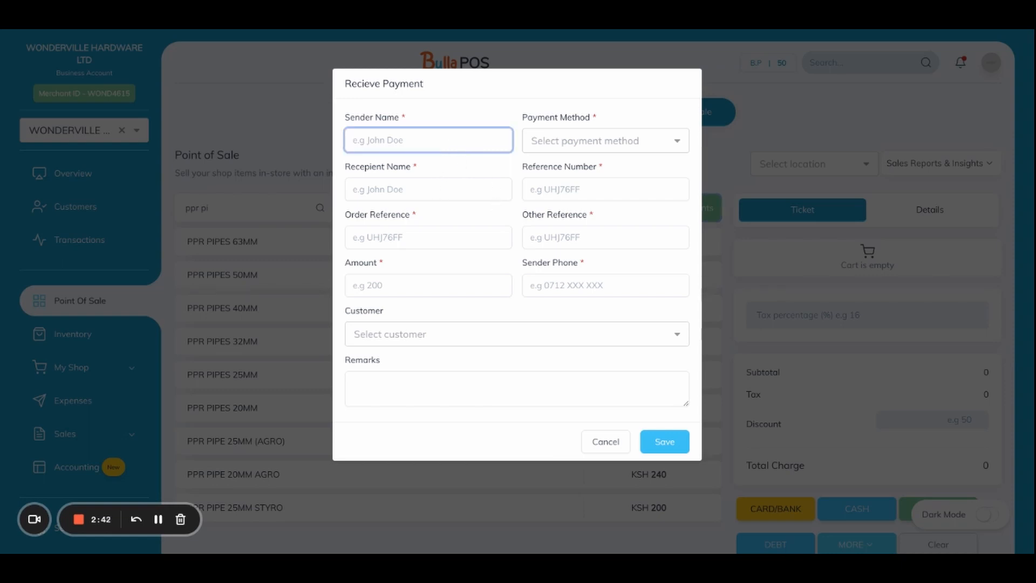
pyautogui.click(603, 141)
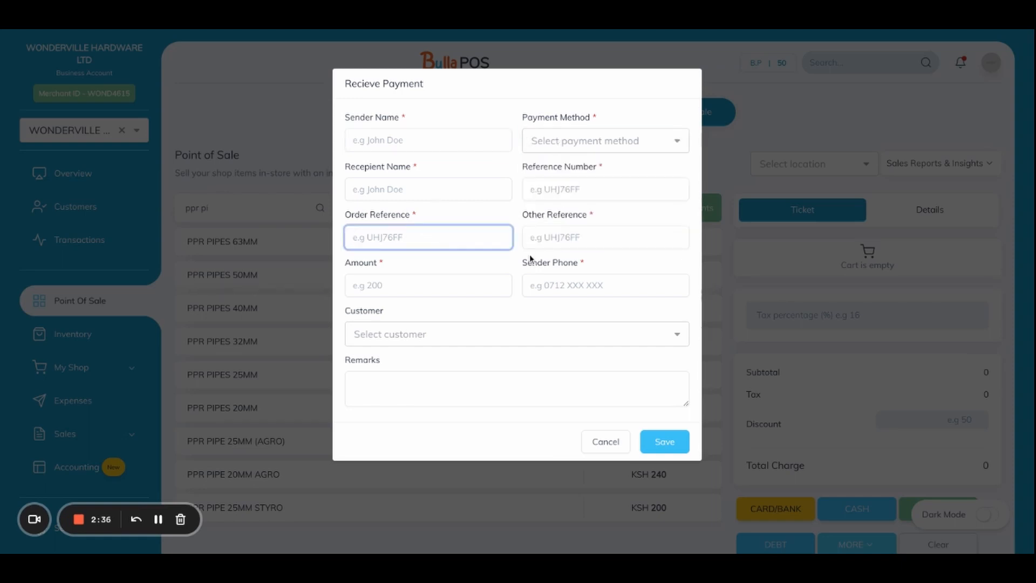
pyautogui.click(517, 334)
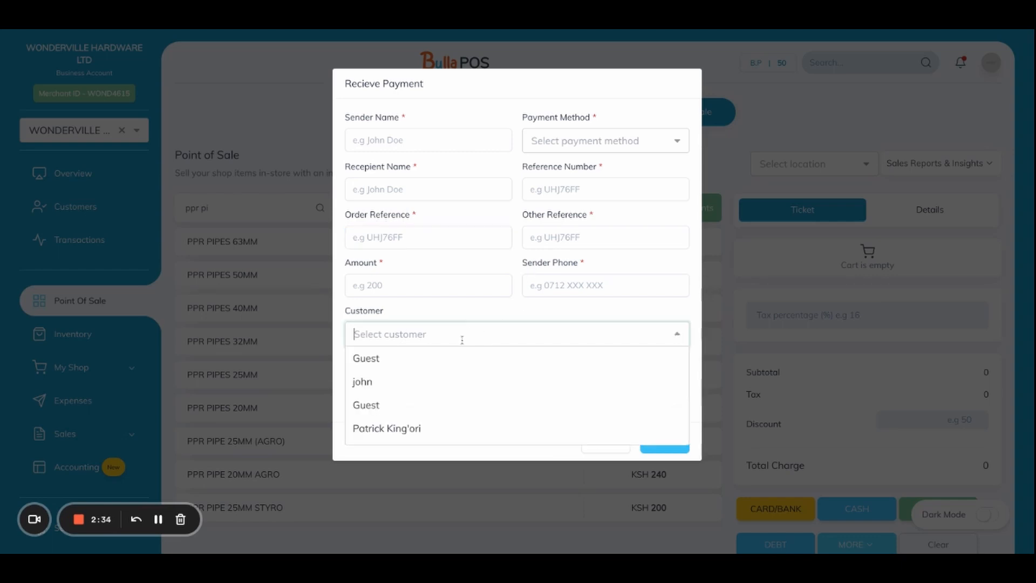
pyautogui.click(386, 429)
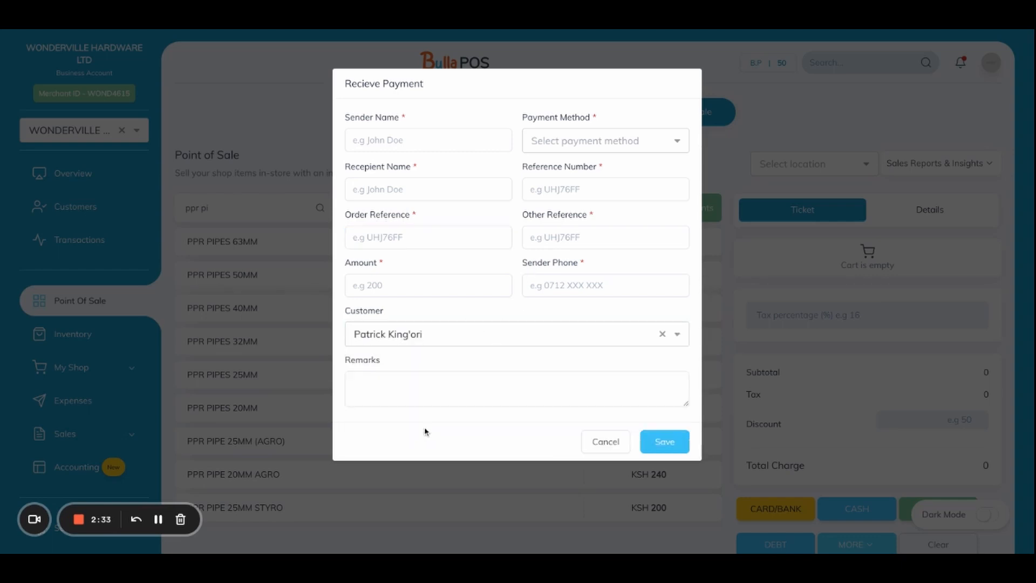
pyautogui.moveTo(472, 351)
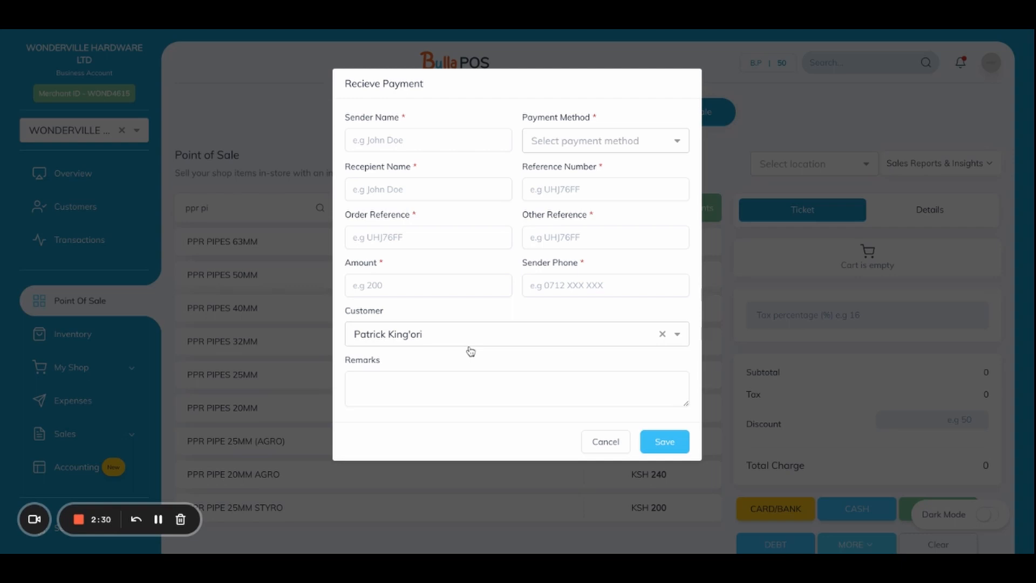
pyautogui.moveTo(461, 364)
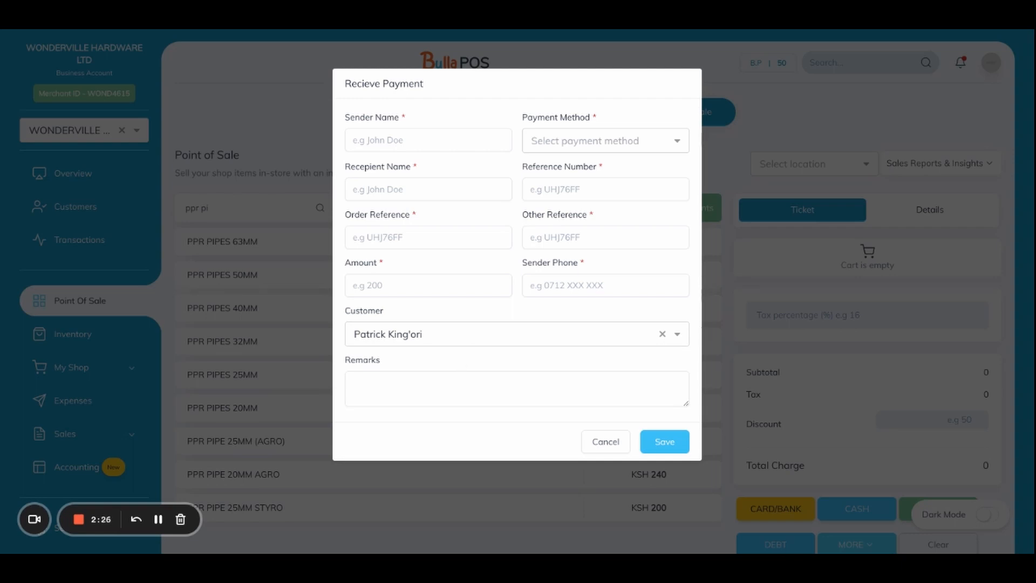
pyautogui.click(516, 387)
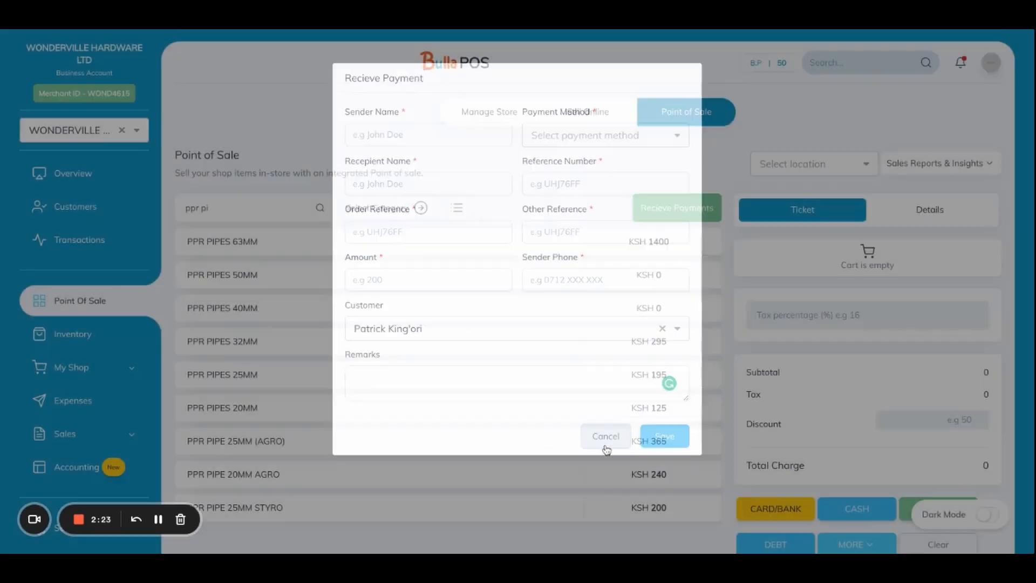
# Step: Add PPR PIPES 63MM at price 100 with a note, then raise its quantity to four
pyautogui.click(605, 436)
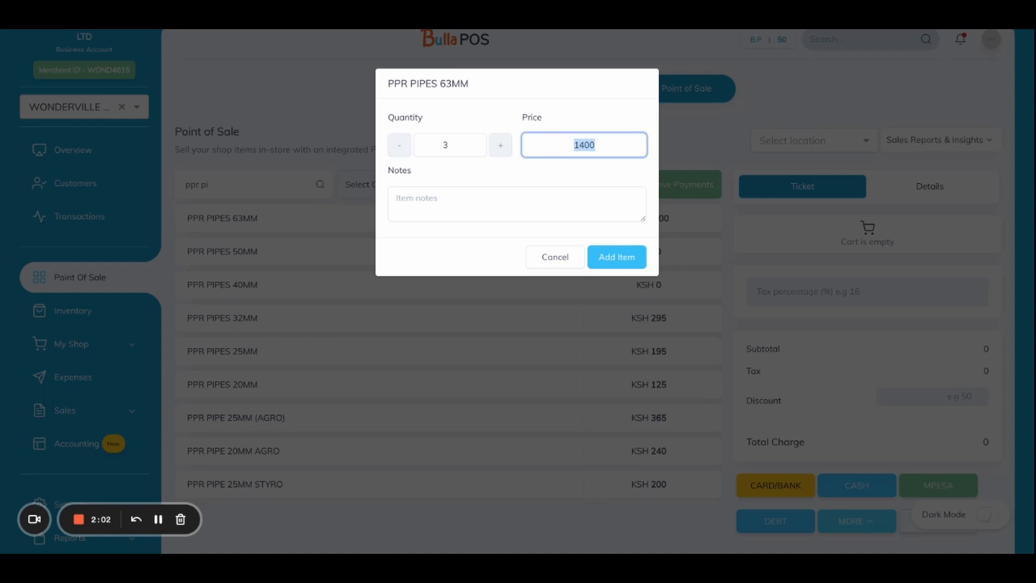
pyautogui.write('100')
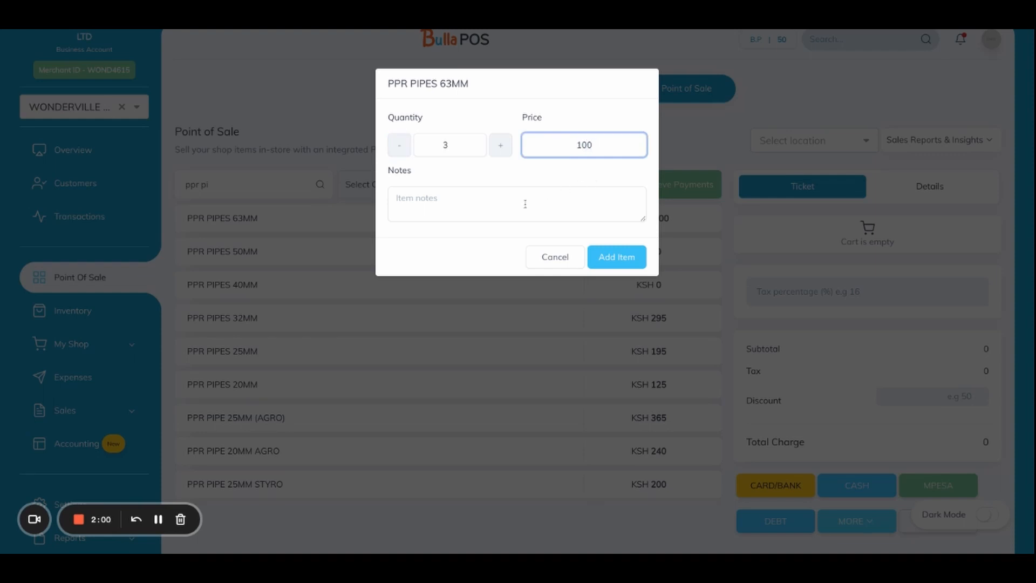
pyautogui.click(518, 205)
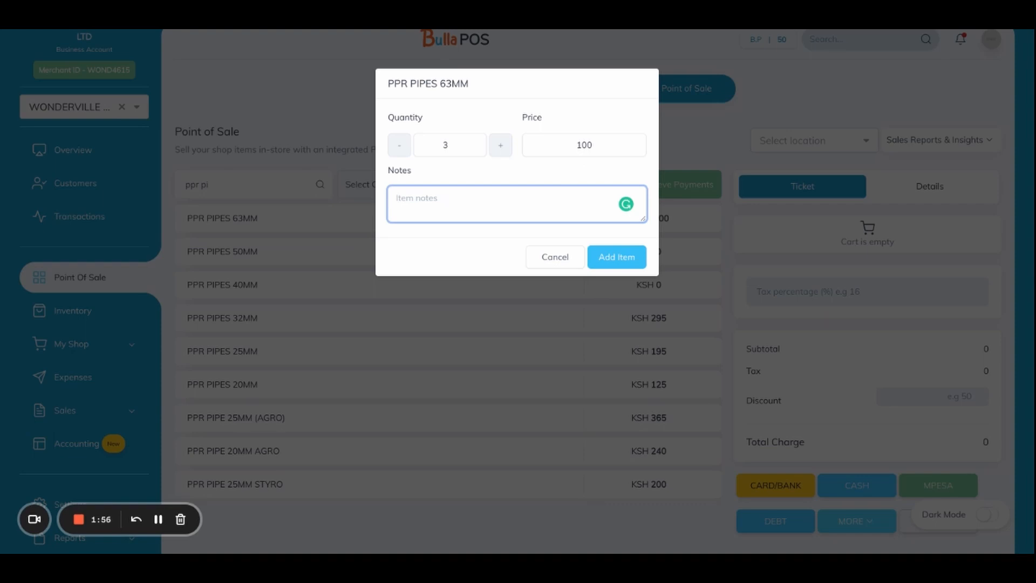
pyautogui.write('Pa')
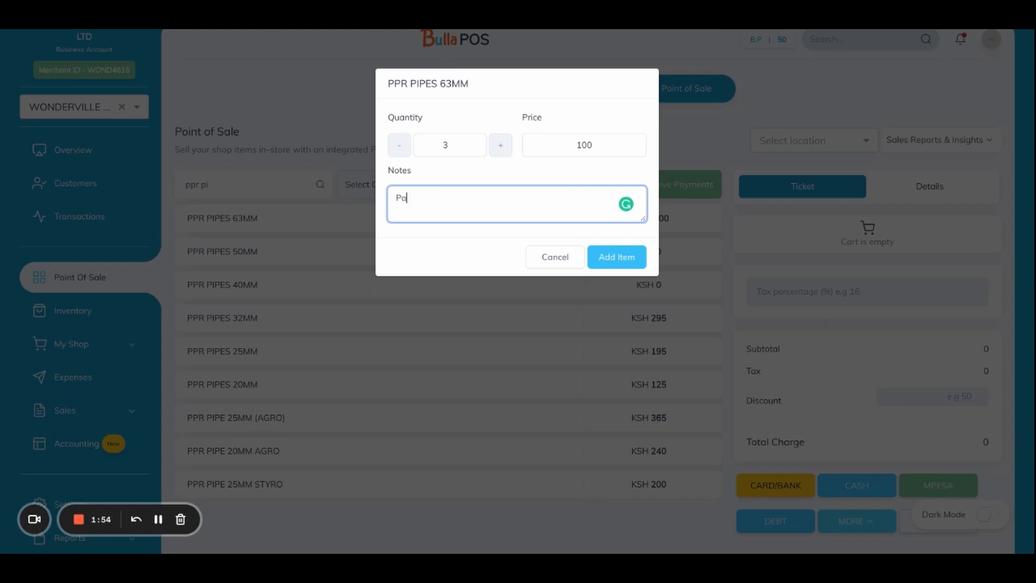
pyautogui.click(615, 257)
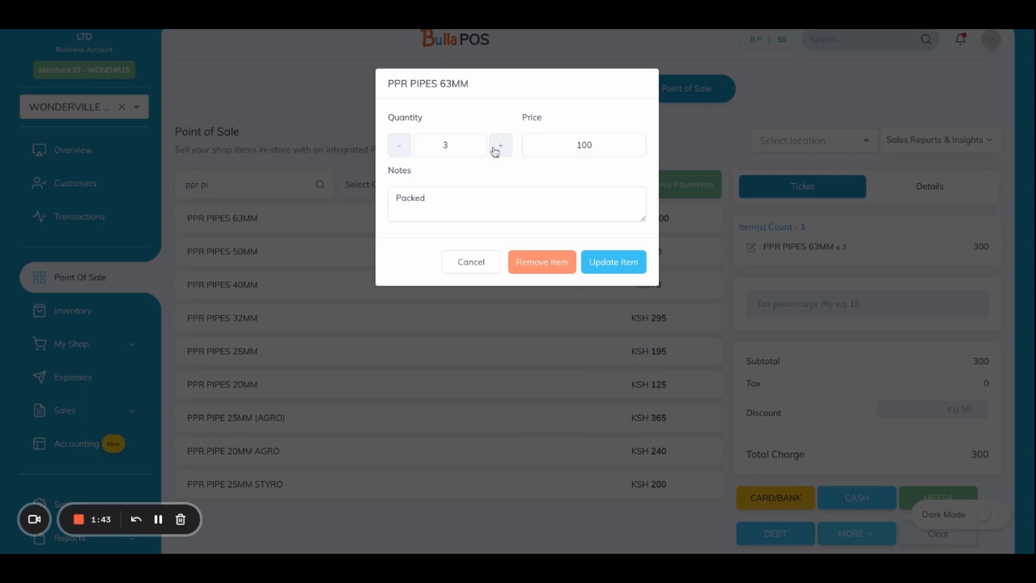
pyautogui.click(500, 145)
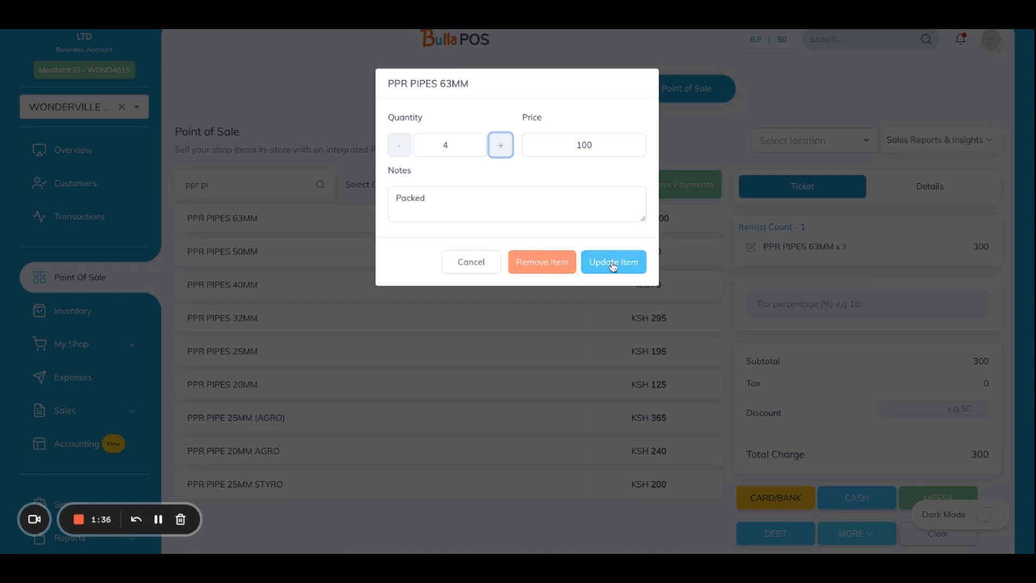
pyautogui.click(612, 261)
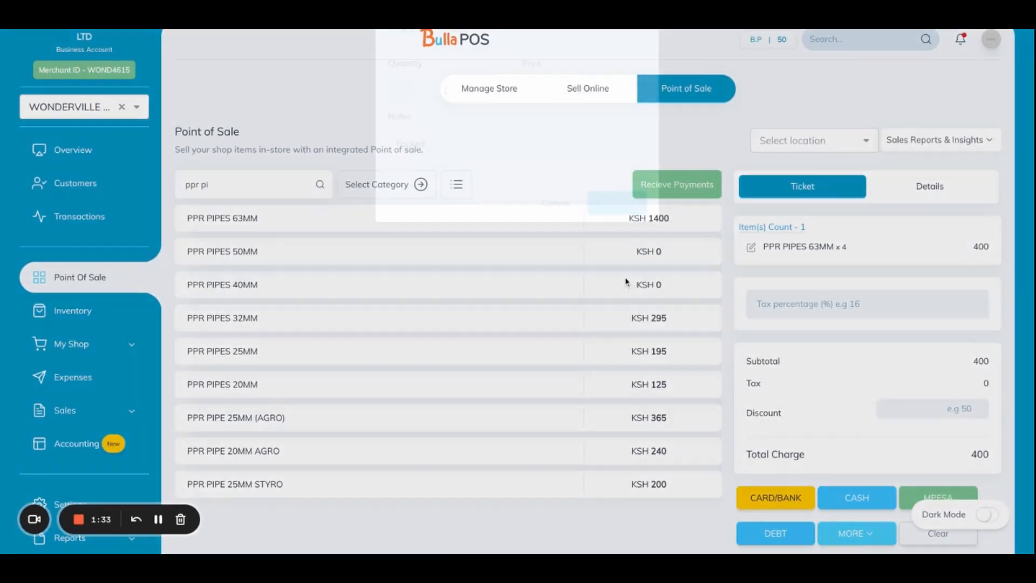
# Step: Add then remove PPR PIPES 32MM, and add one PPR PIPES 25MM for a 595 total
pyautogui.click(223, 318)
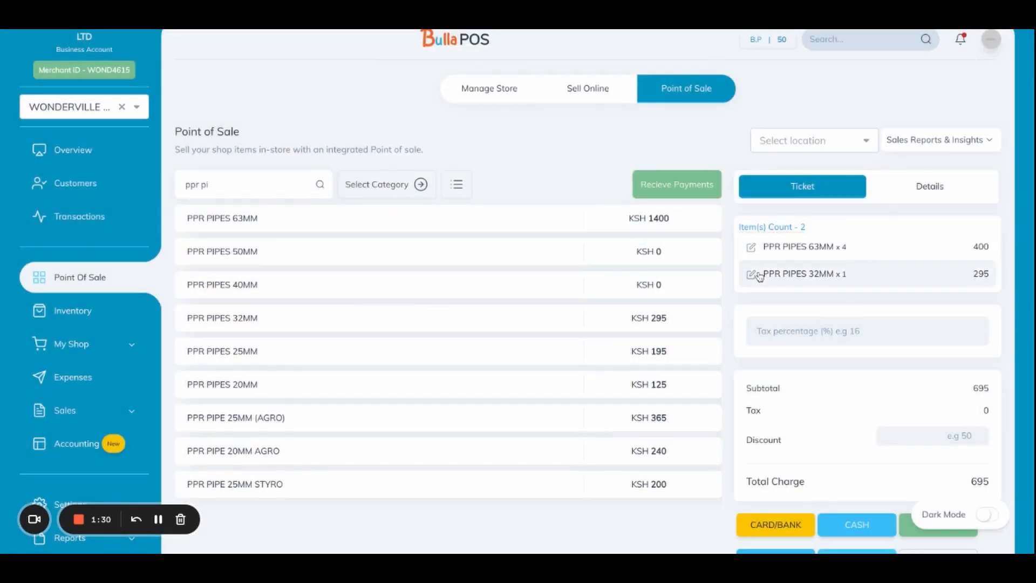
pyautogui.click(750, 273)
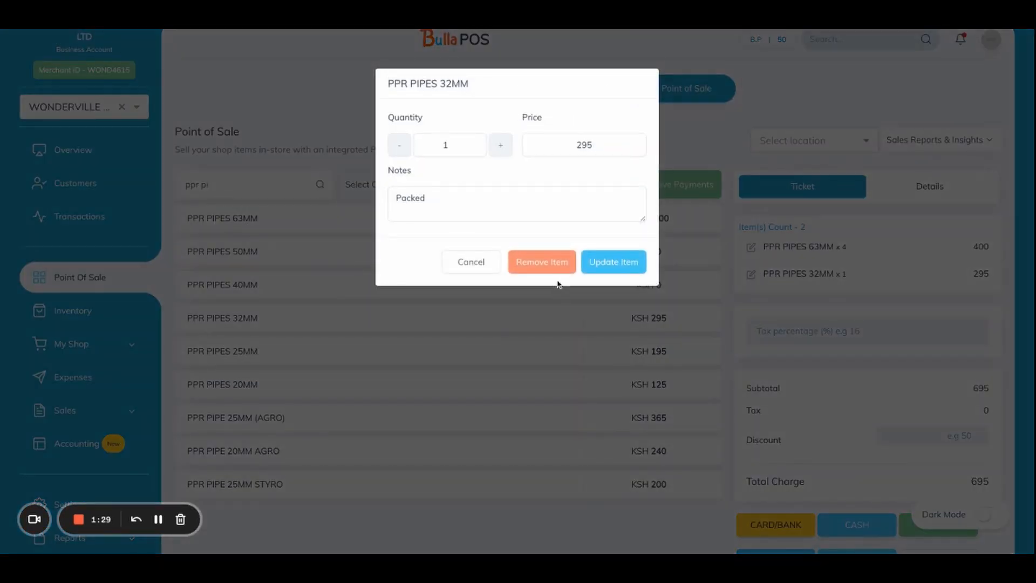
pyautogui.click(541, 261)
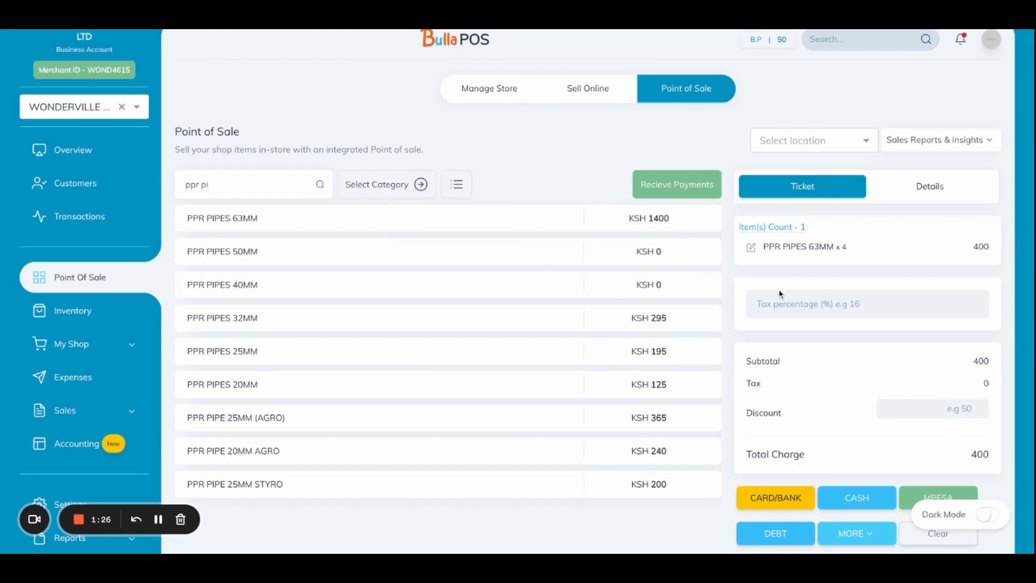
pyautogui.click(223, 351)
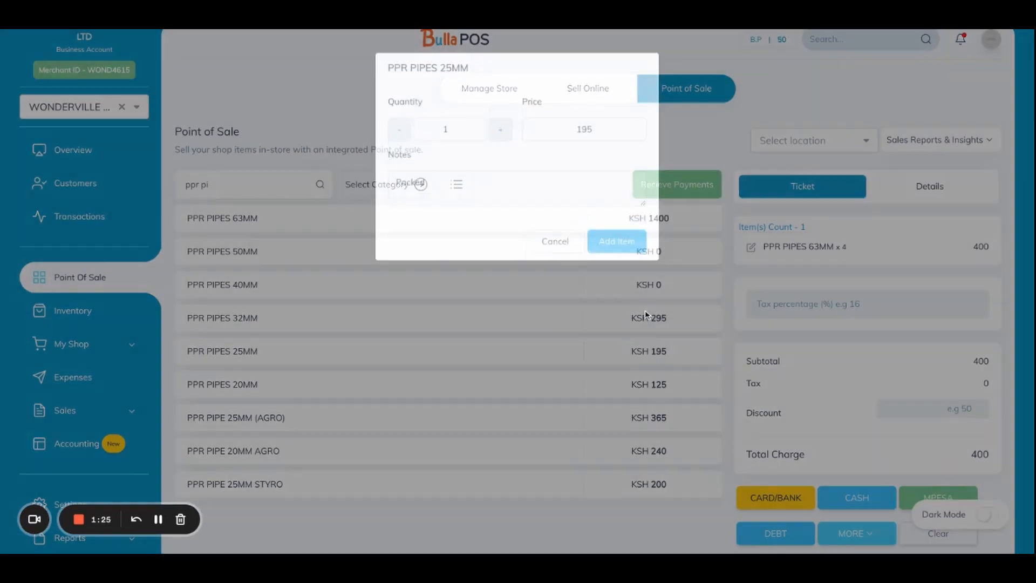
pyautogui.click(615, 241)
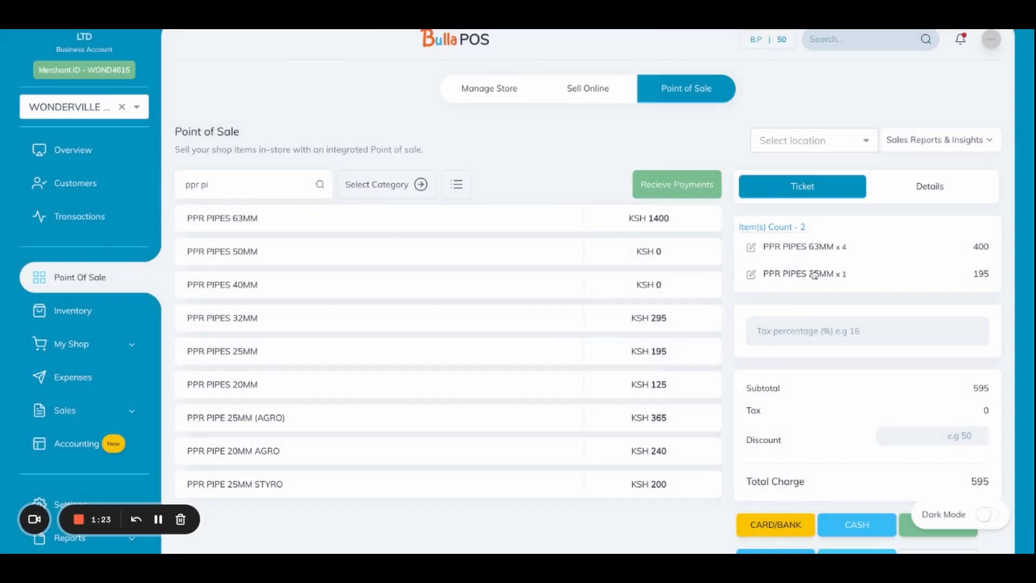
pyautogui.scroll(-3)
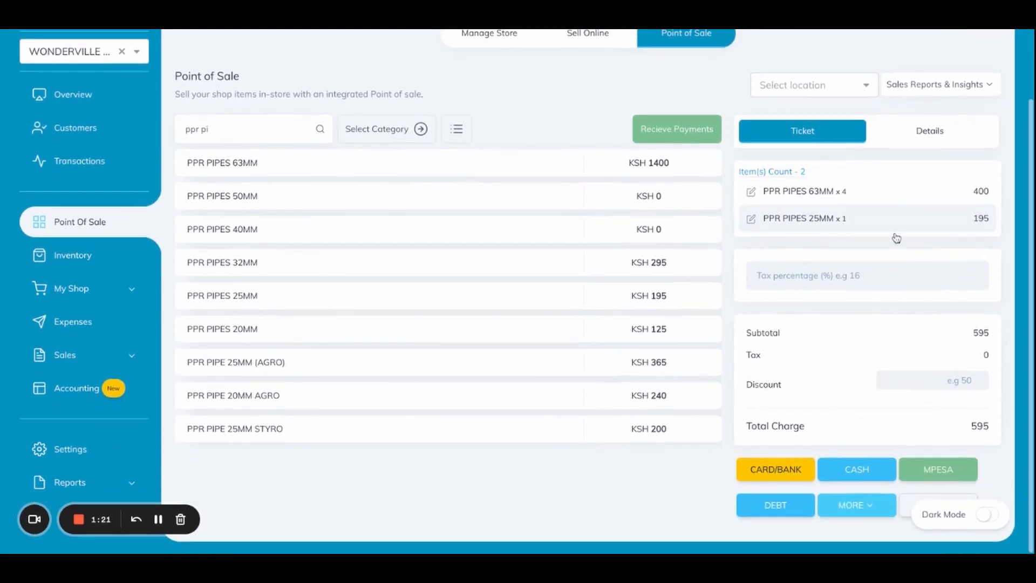
# Step: Apply a 95 discount for a 500 total and assign ALPHABOND GENERAL HARDWARE in Details
pyautogui.click(867, 275)
pyautogui.write('95')
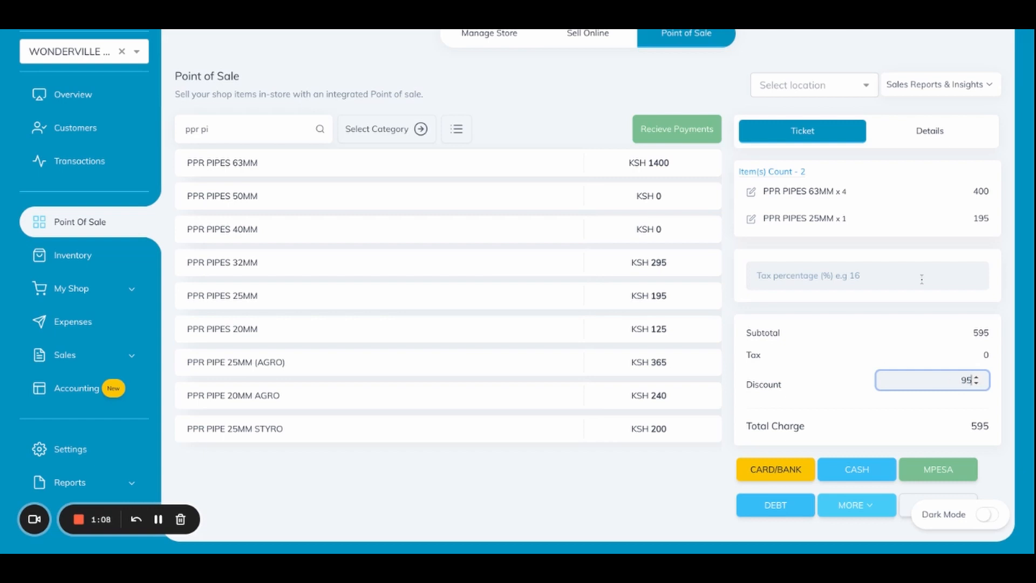
pyautogui.click(859, 275)
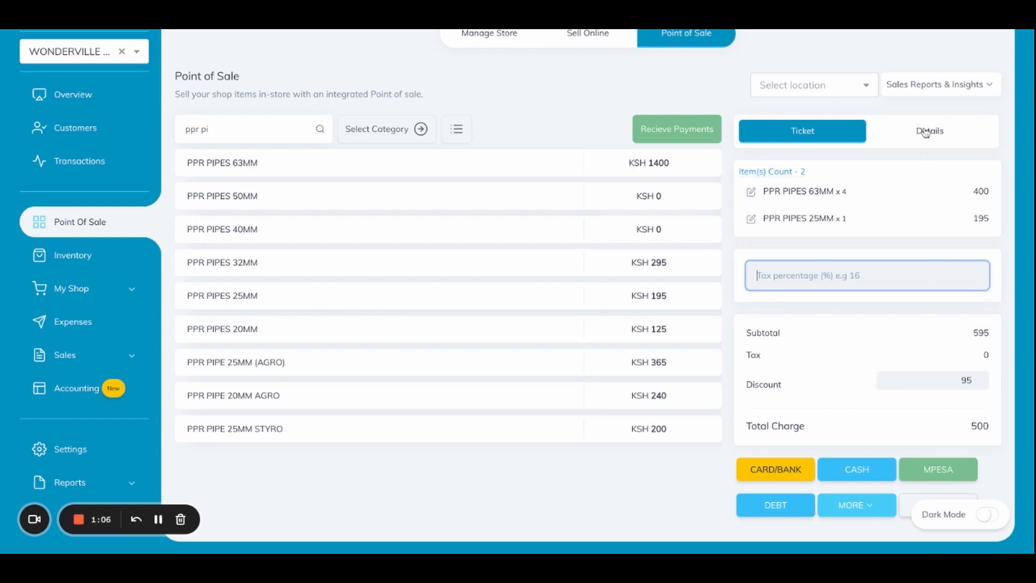
pyautogui.click(930, 131)
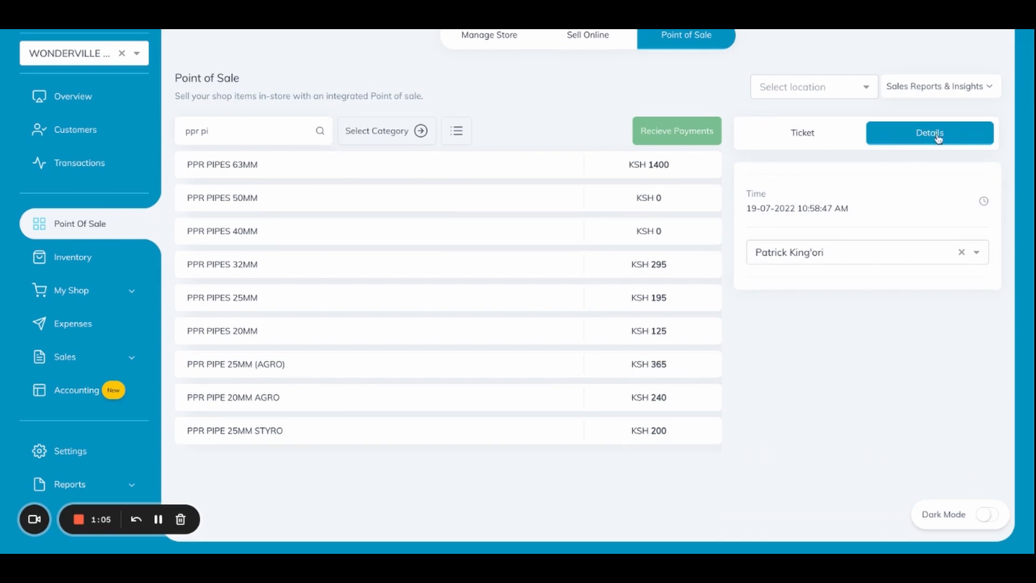
pyautogui.click(853, 251)
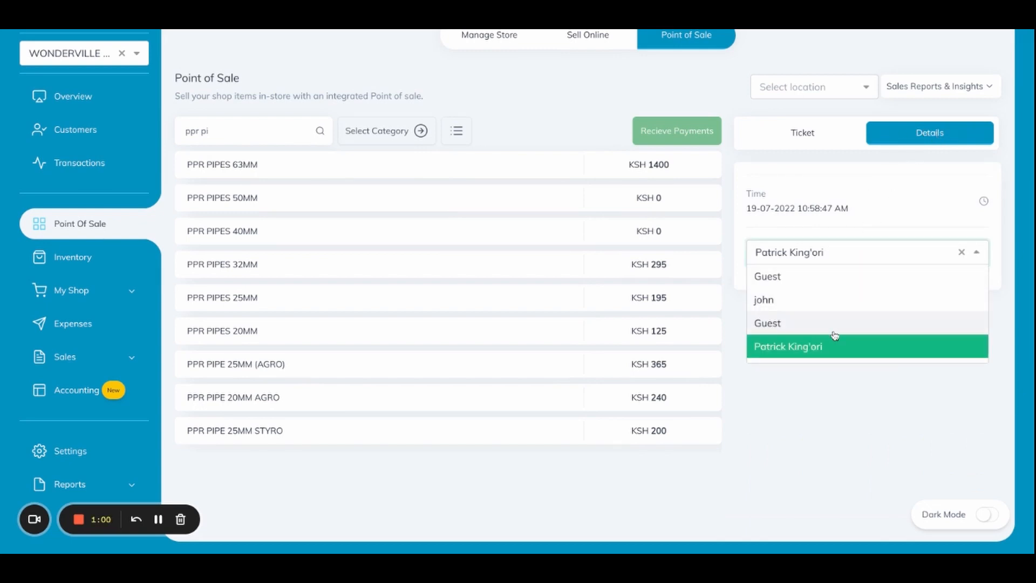
pyautogui.click(788, 347)
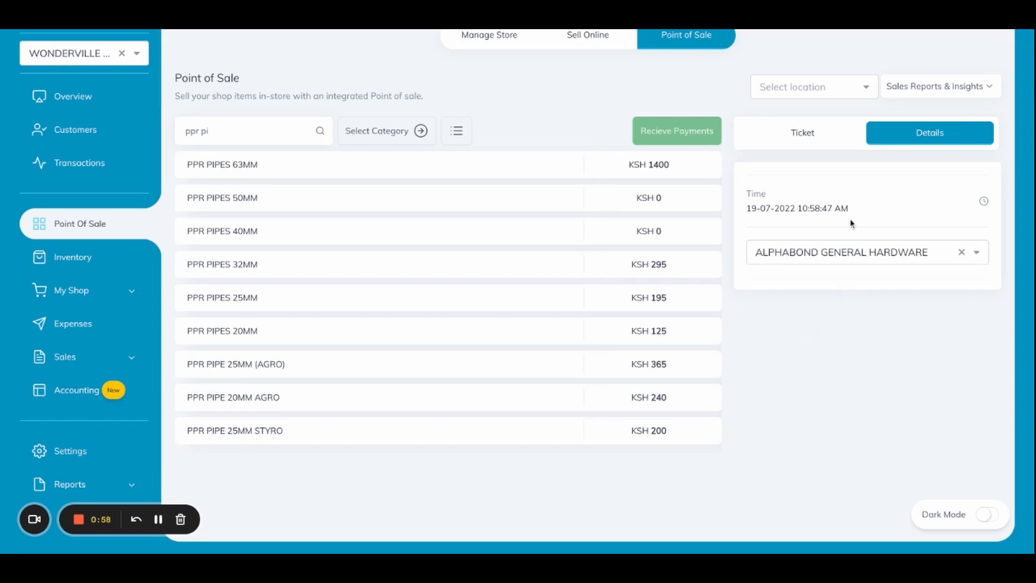
pyautogui.click(802, 132)
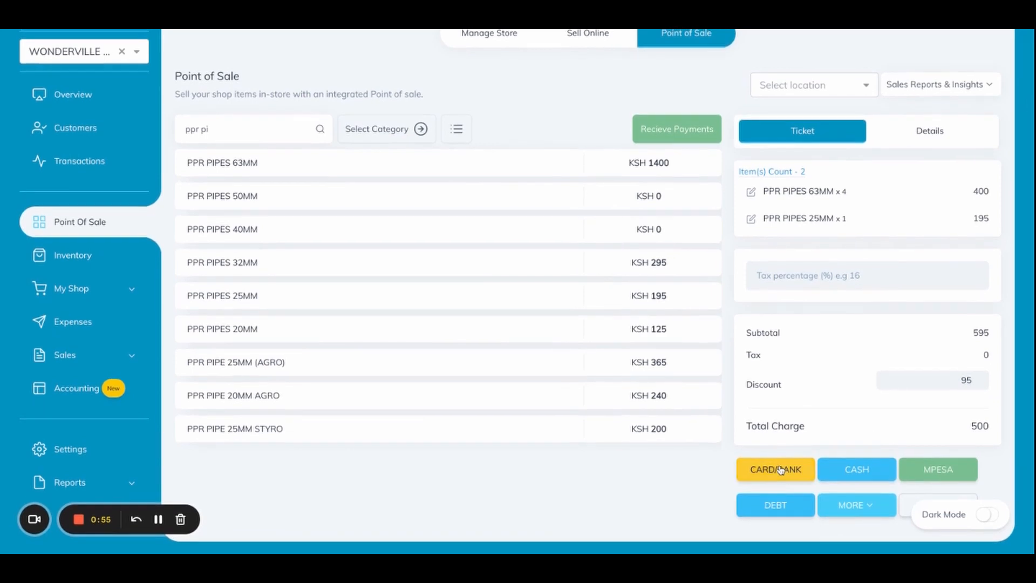
pyautogui.moveTo(787, 481)
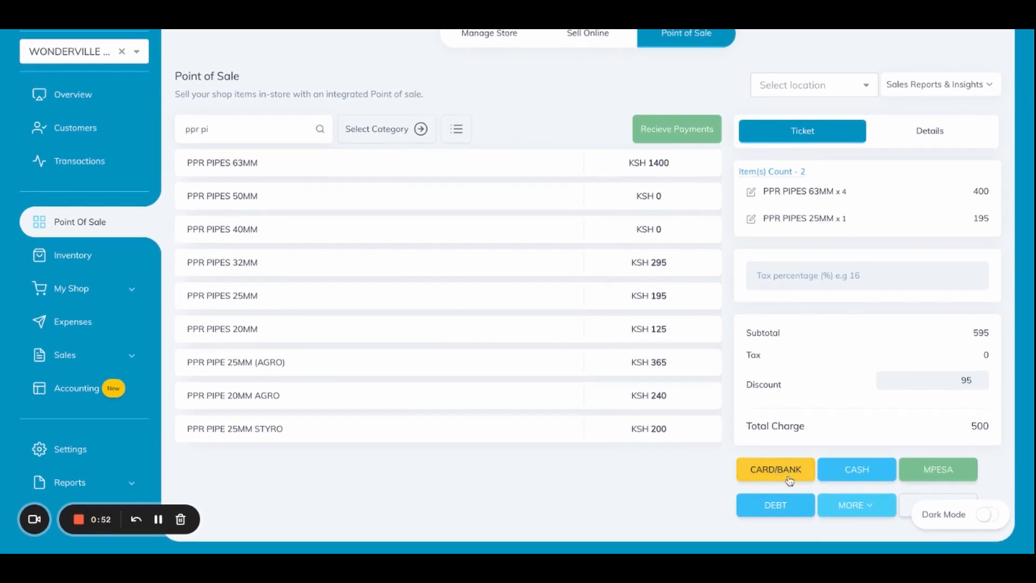
pyautogui.moveTo(935, 480)
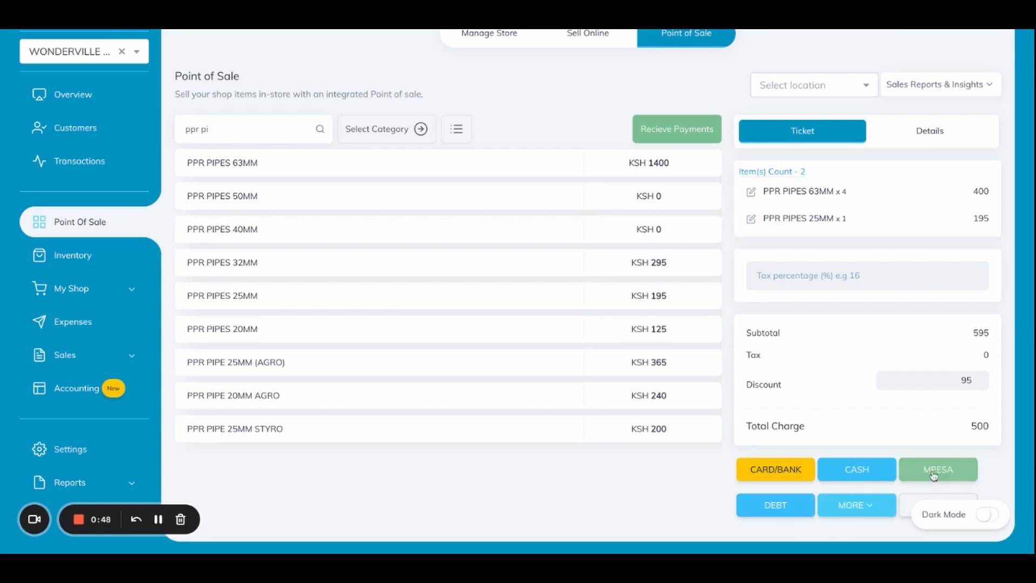
# Step: Complete the 500 sale as a cash transaction with 500 tendered and zero balance
pyautogui.click(857, 470)
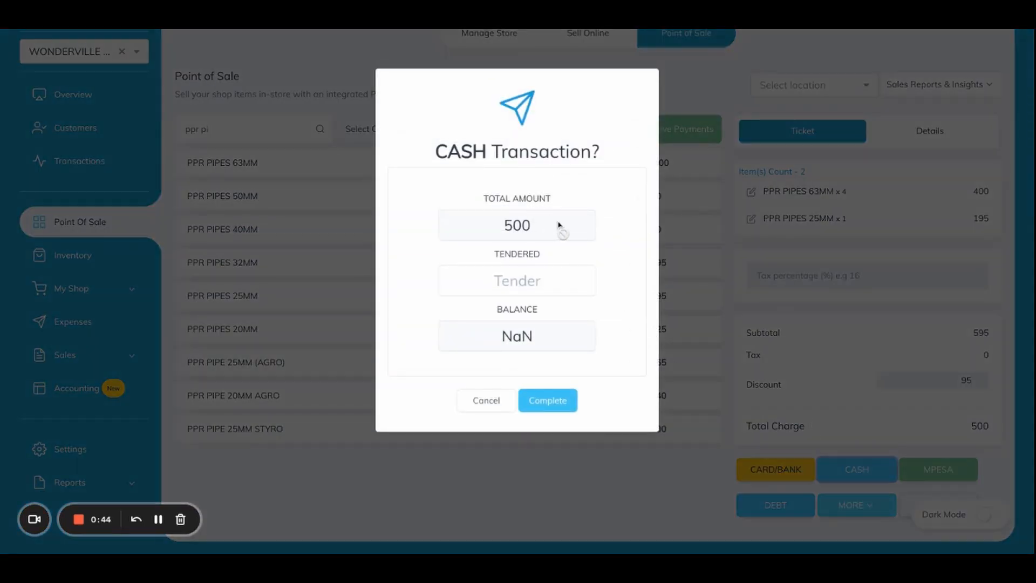
pyautogui.click(517, 280)
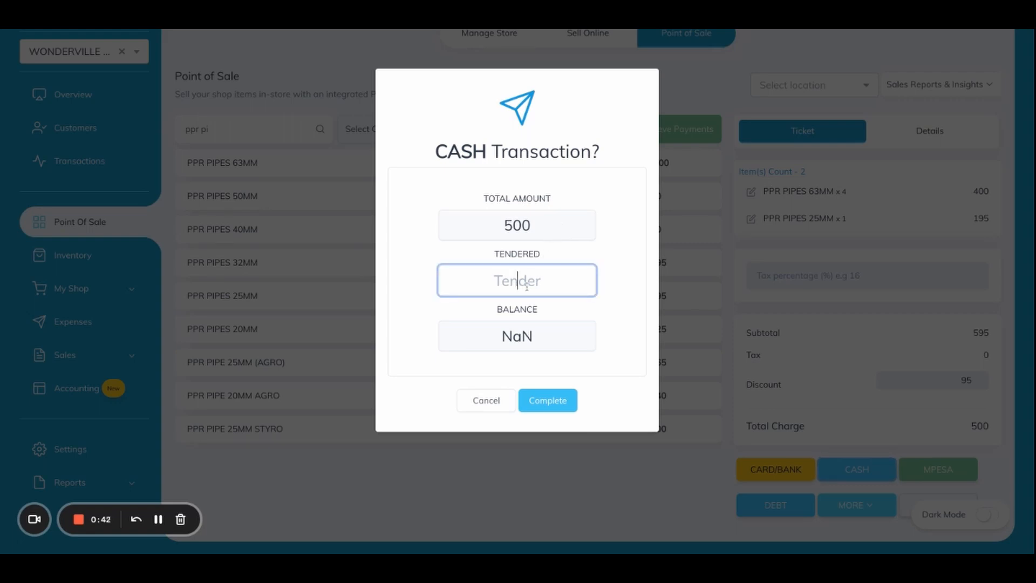
pyautogui.write('500')
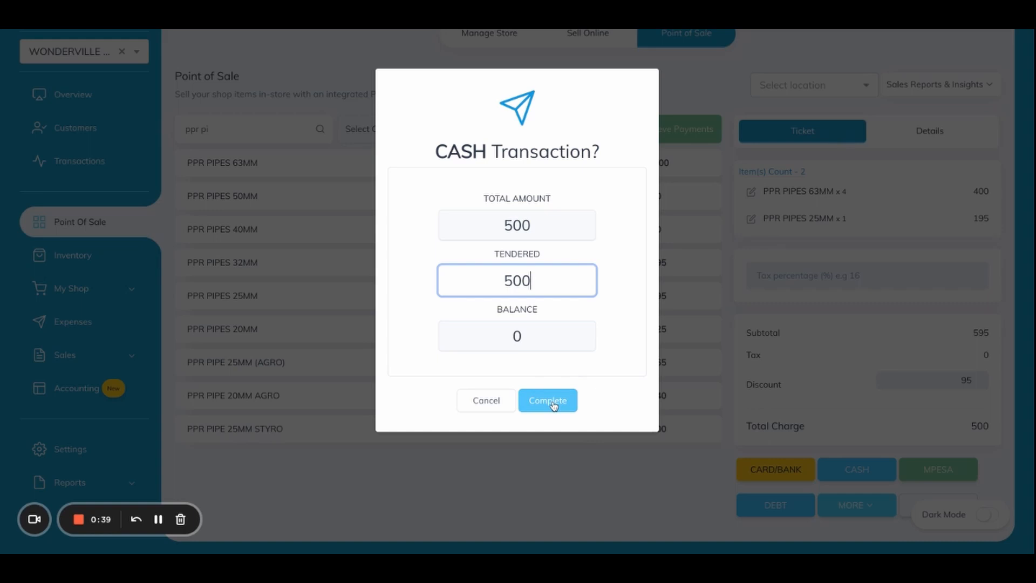
pyautogui.click(547, 400)
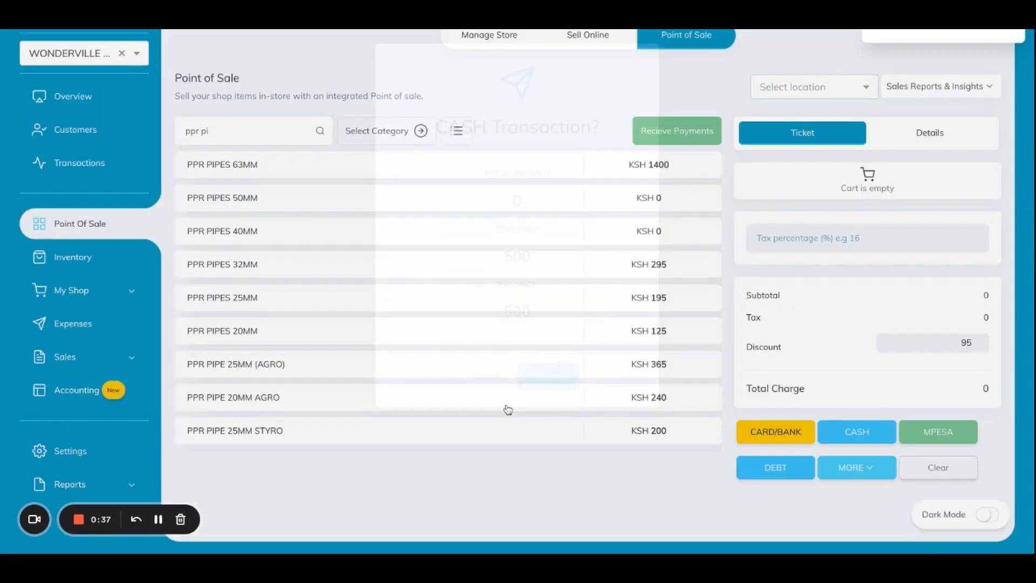
pyautogui.click(517, 374)
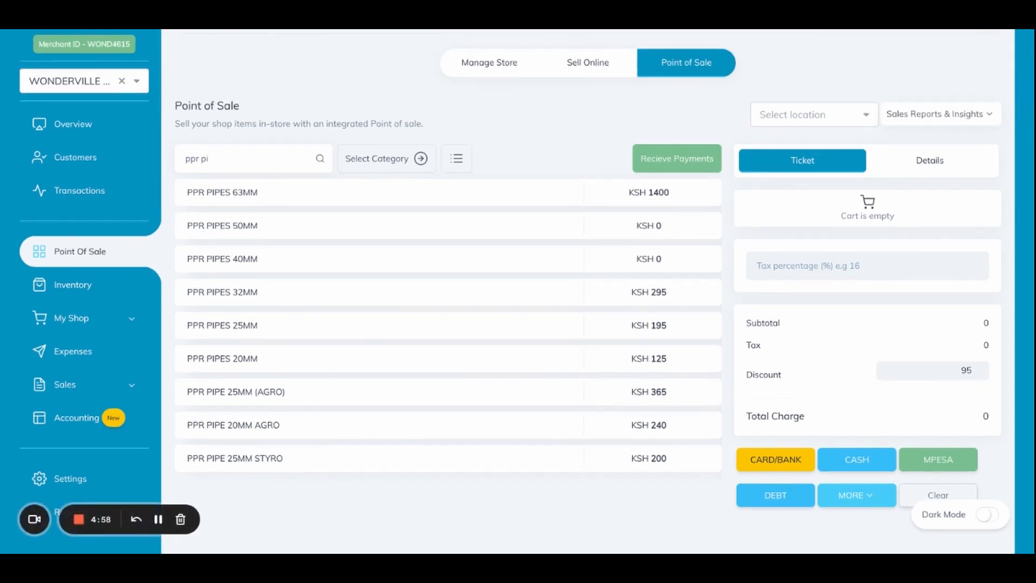
pyautogui.moveTo(699, 204)
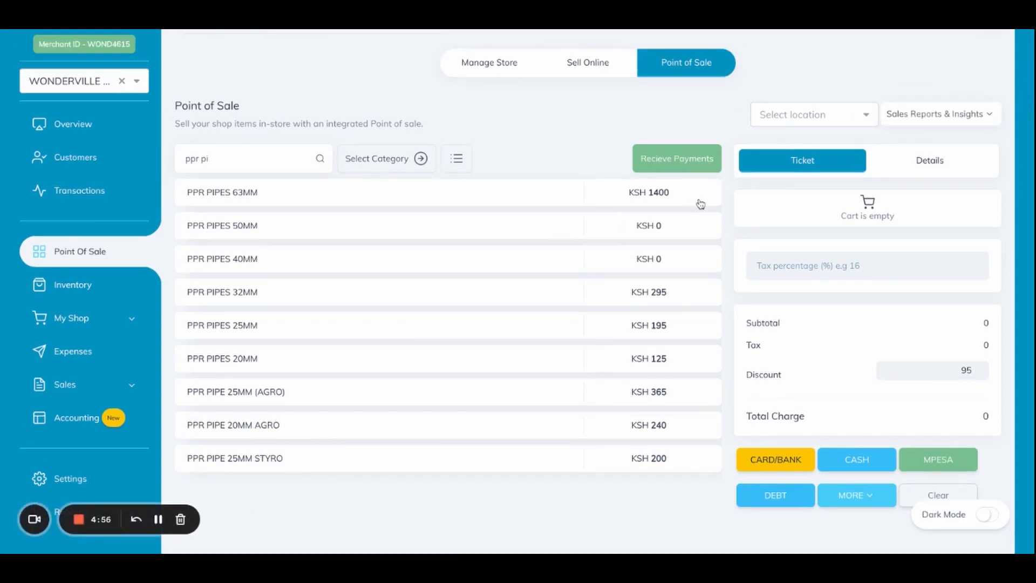
# Step: Choose Main Store from the Select location dropdown
pyautogui.click(812, 114)
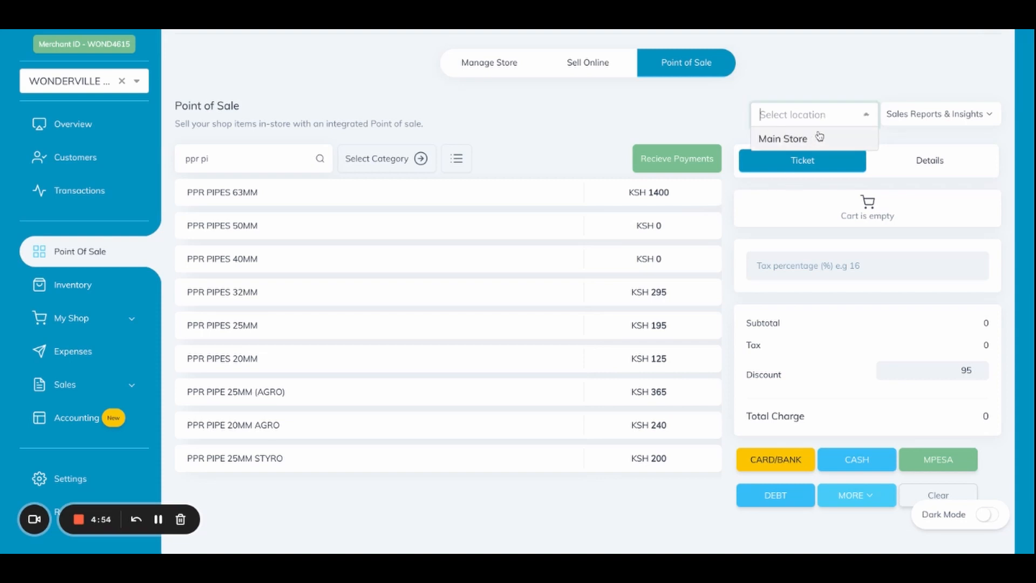
pyautogui.moveTo(819, 136)
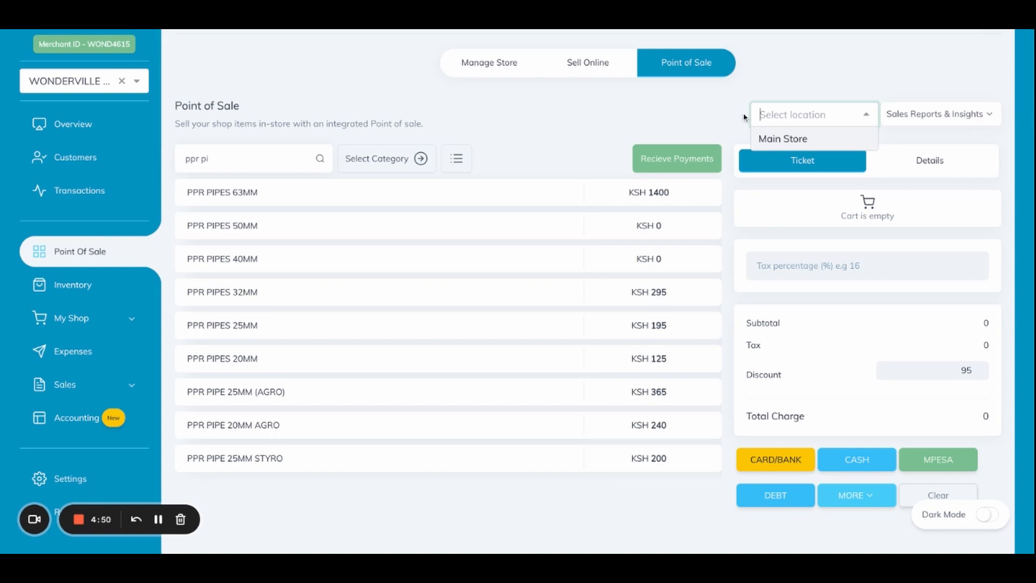
pyautogui.moveTo(581, 155)
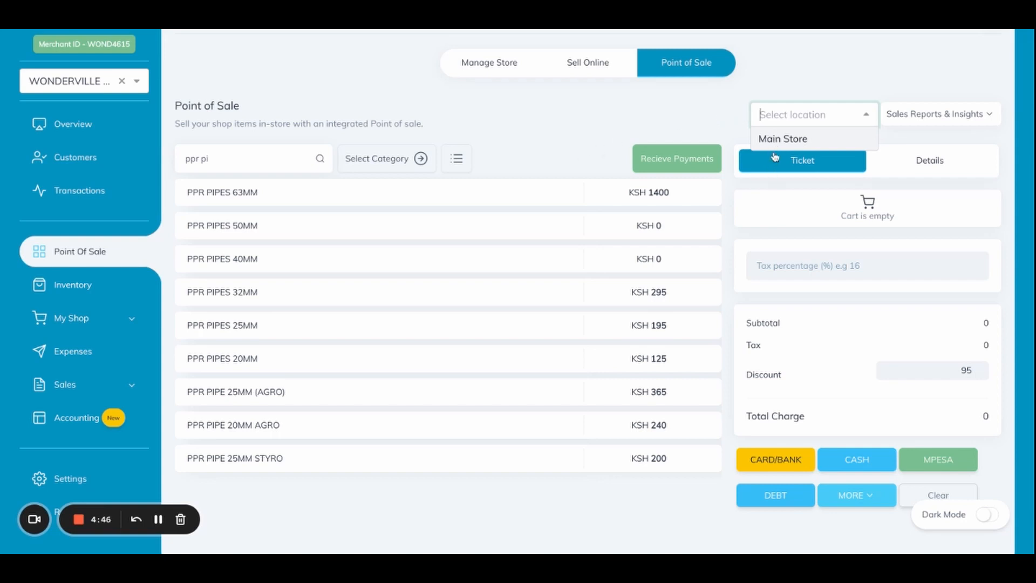
pyautogui.click(784, 140)
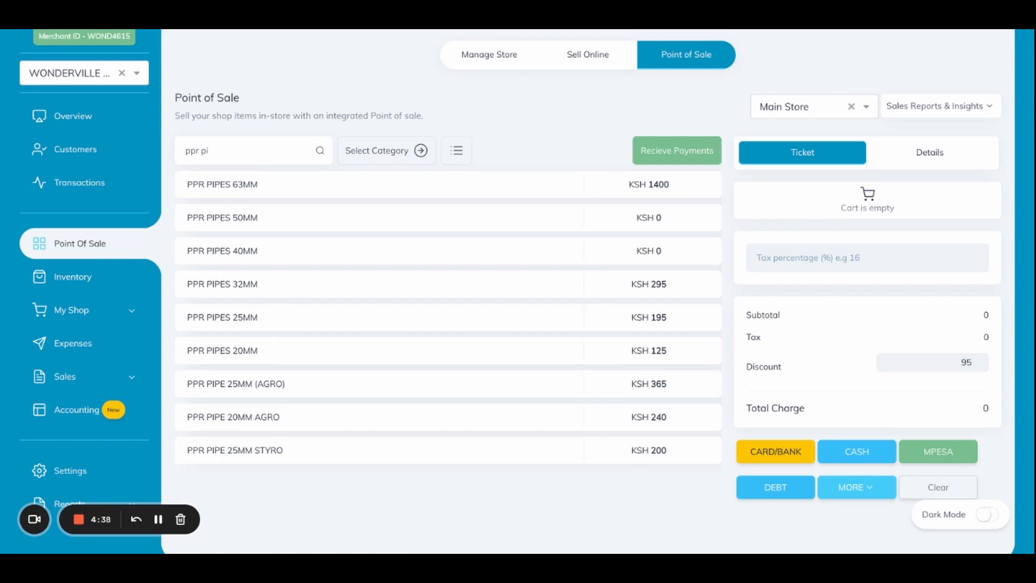
pyautogui.moveTo(804, 341)
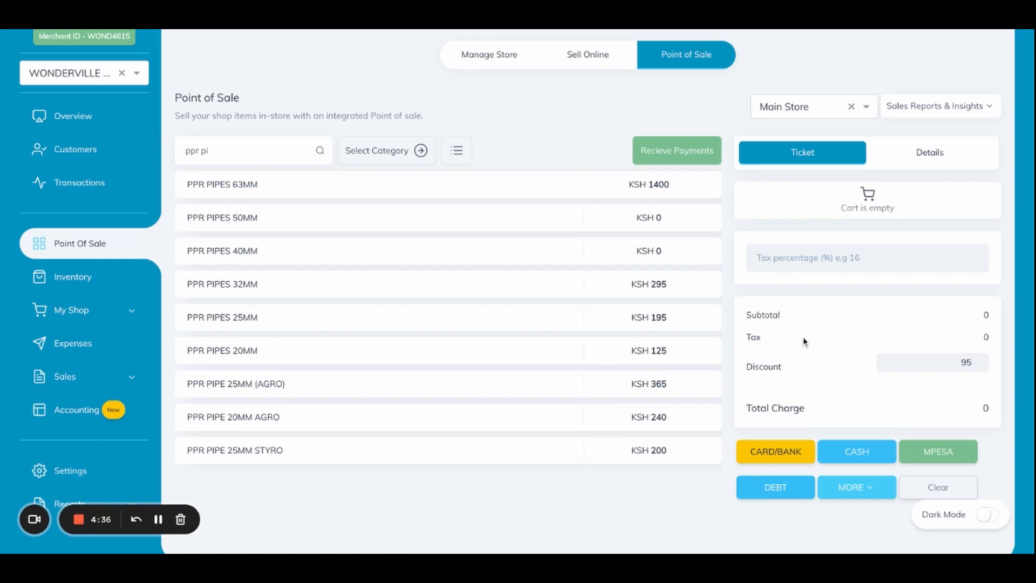
pyautogui.click(935, 106)
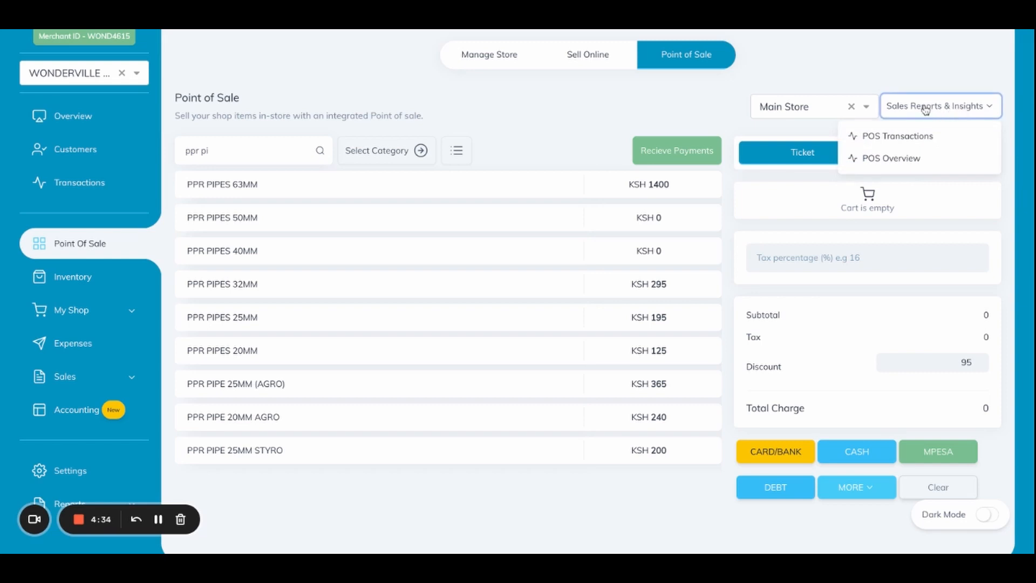
pyautogui.click(897, 136)
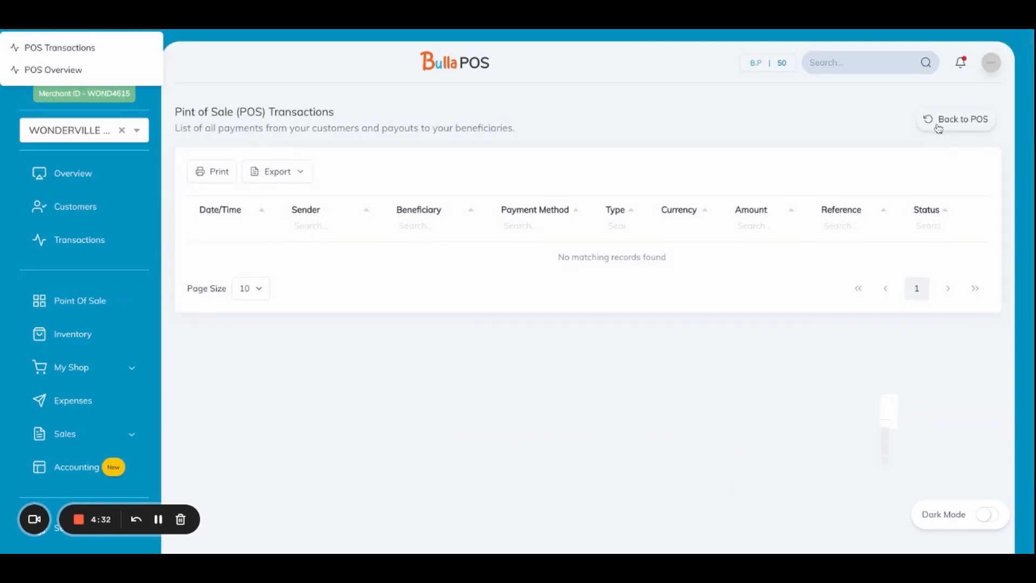
pyautogui.click(956, 119)
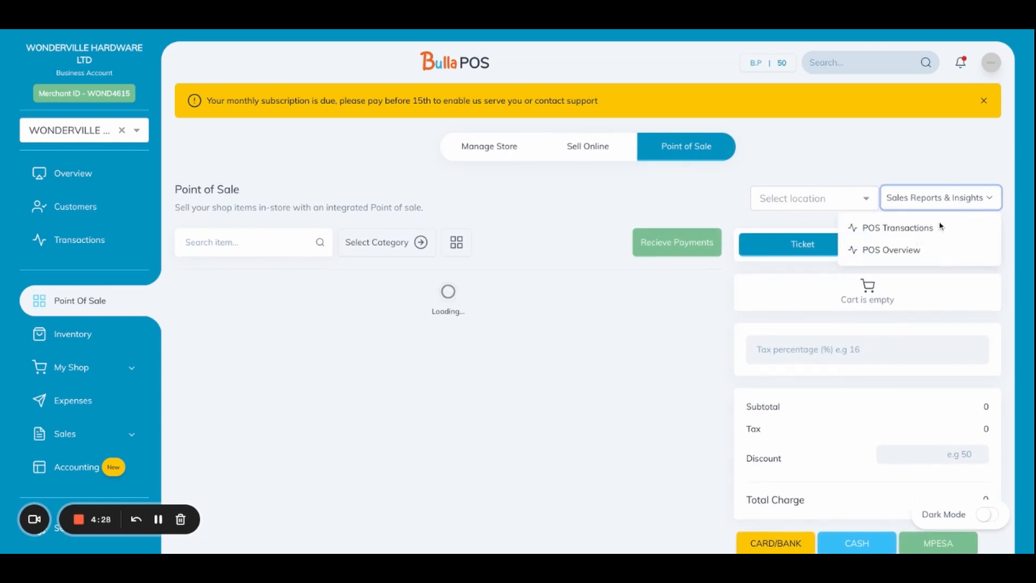
pyautogui.click(897, 228)
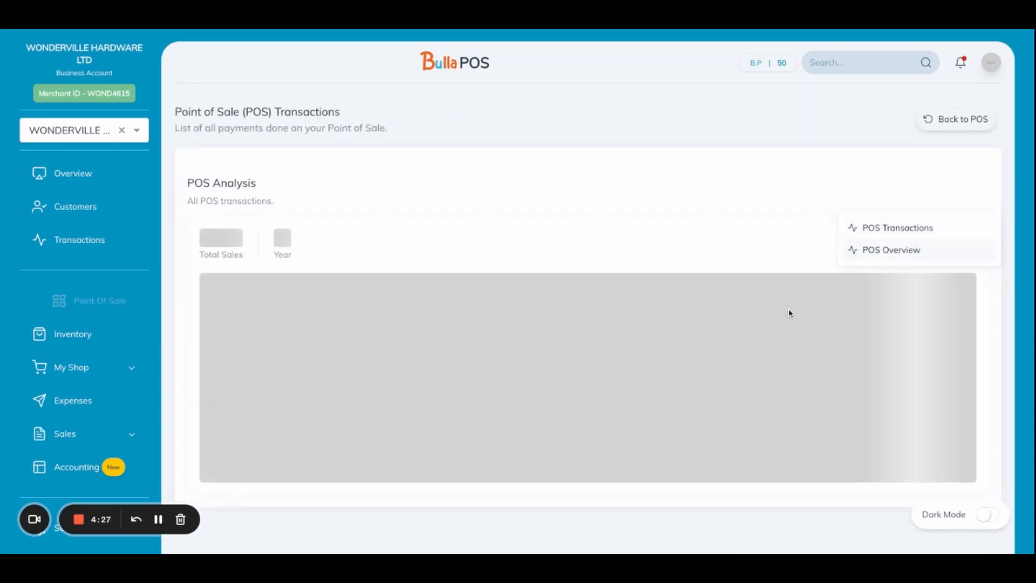
pyautogui.click(890, 249)
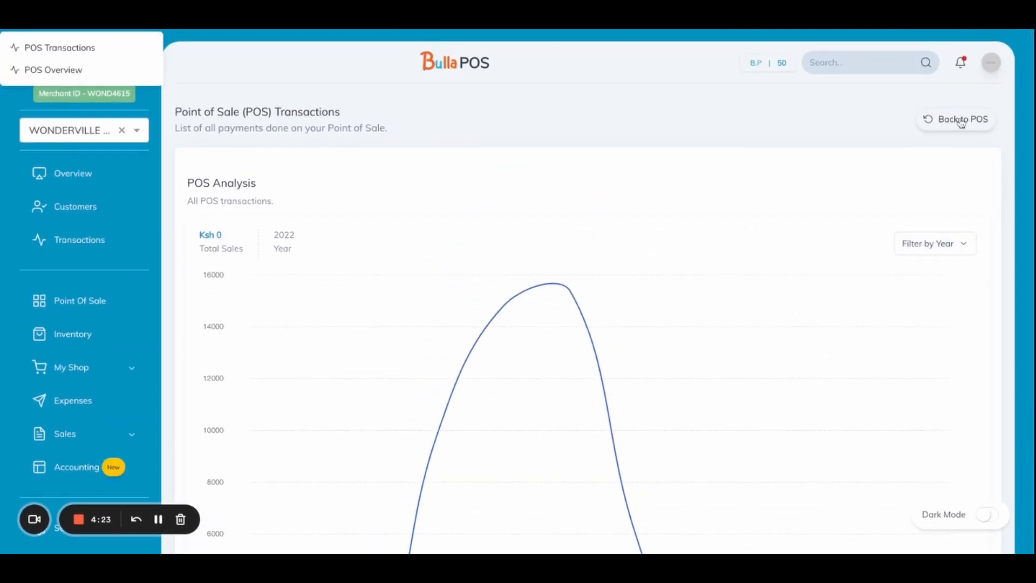
pyautogui.click(961, 119)
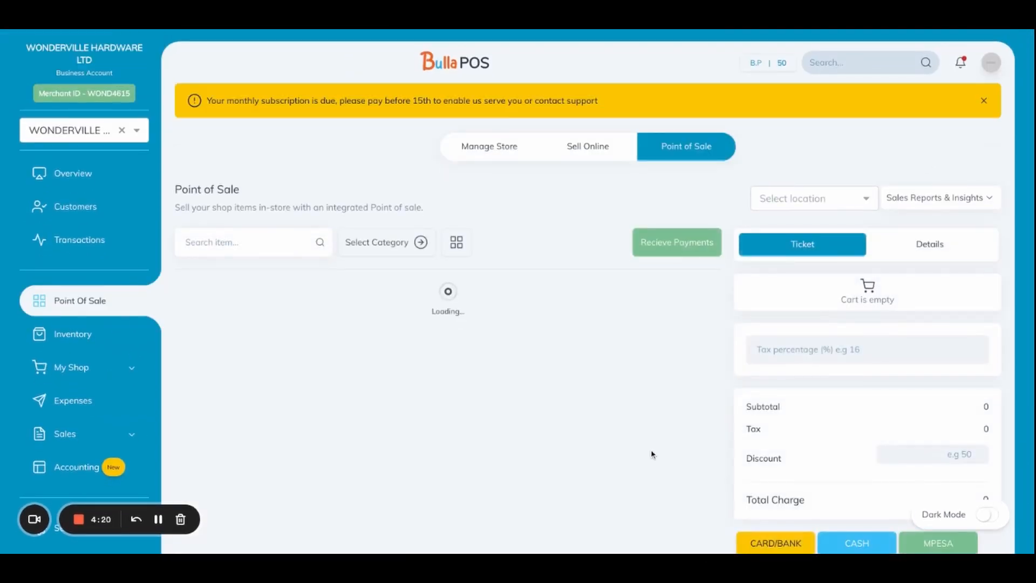
pyautogui.scroll(-3)
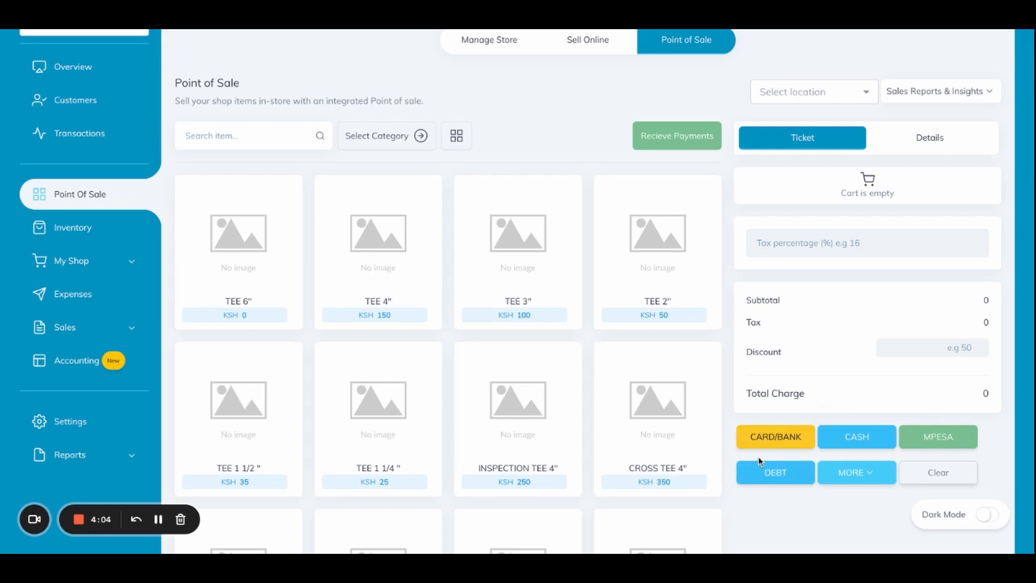
# Step: After a card/bank attempt on an empty cart, add one TEE 3" at 100 to the ticket
pyautogui.click(775, 436)
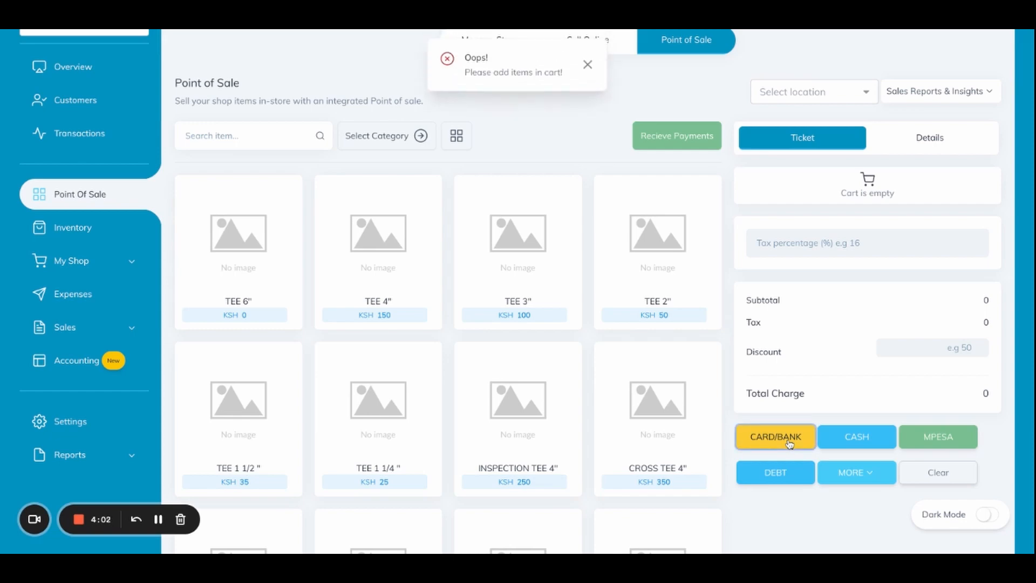
pyautogui.click(517, 251)
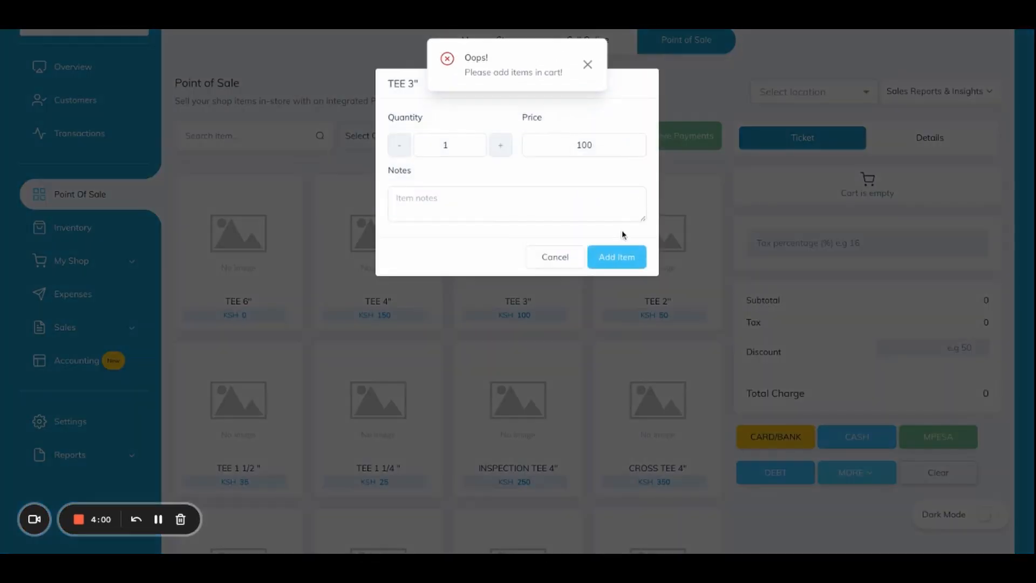
pyautogui.click(775, 449)
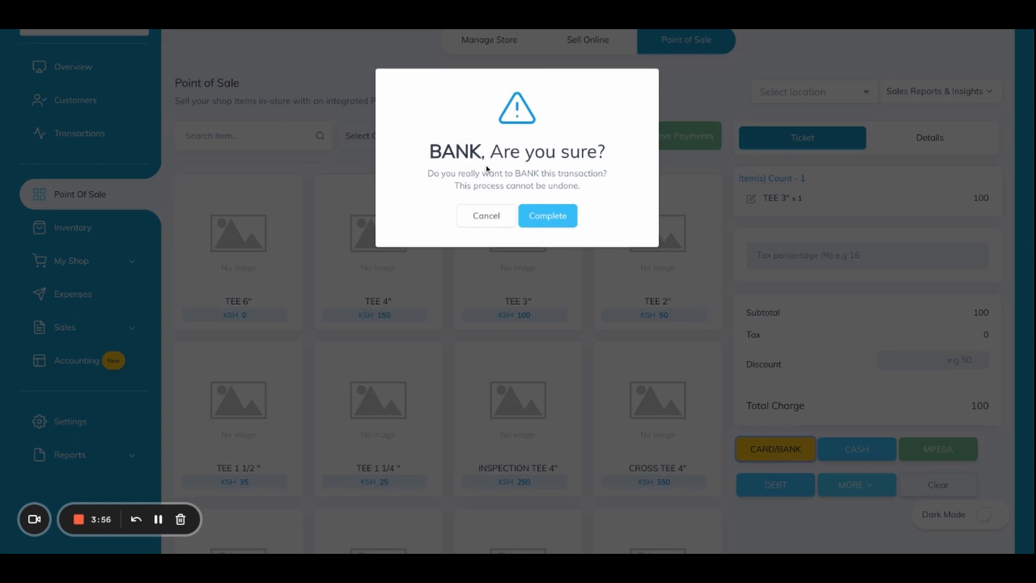
pyautogui.moveTo(477, 158)
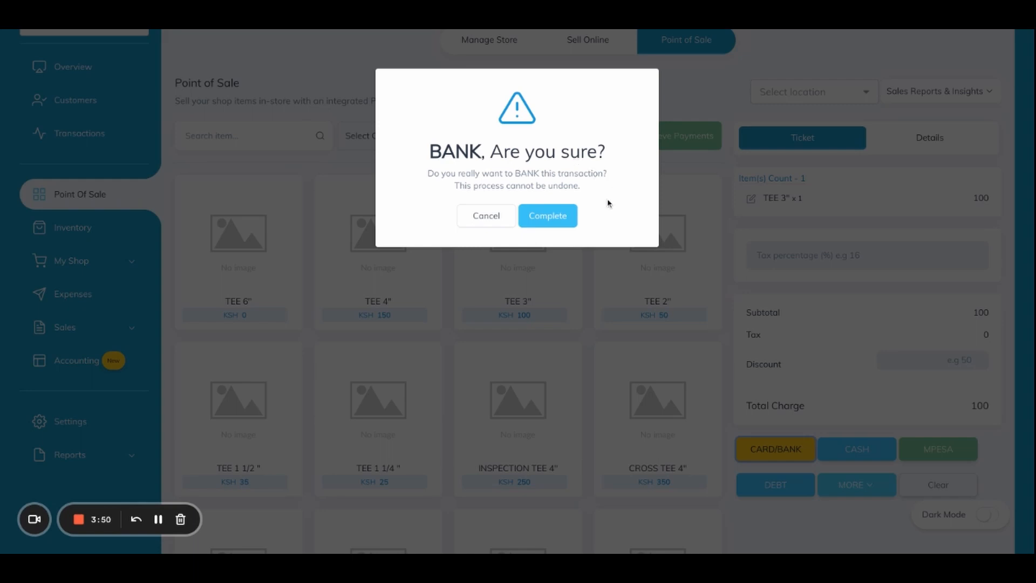
pyautogui.moveTo(637, 270)
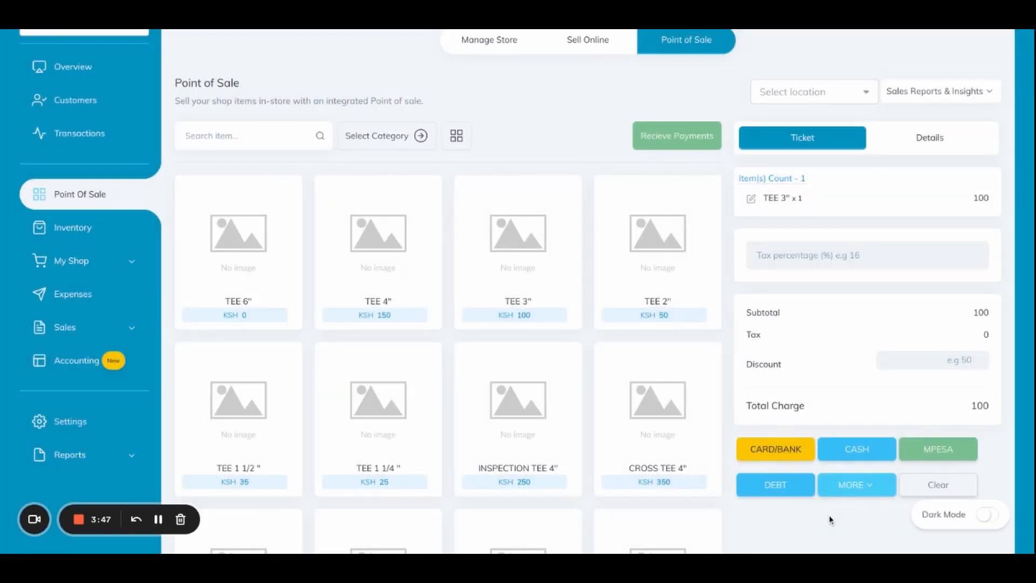
# Step: Start an M-Pesa payment for the 100 KSH ticket with reference 'afads', then cancel it
pyautogui.click(856, 449)
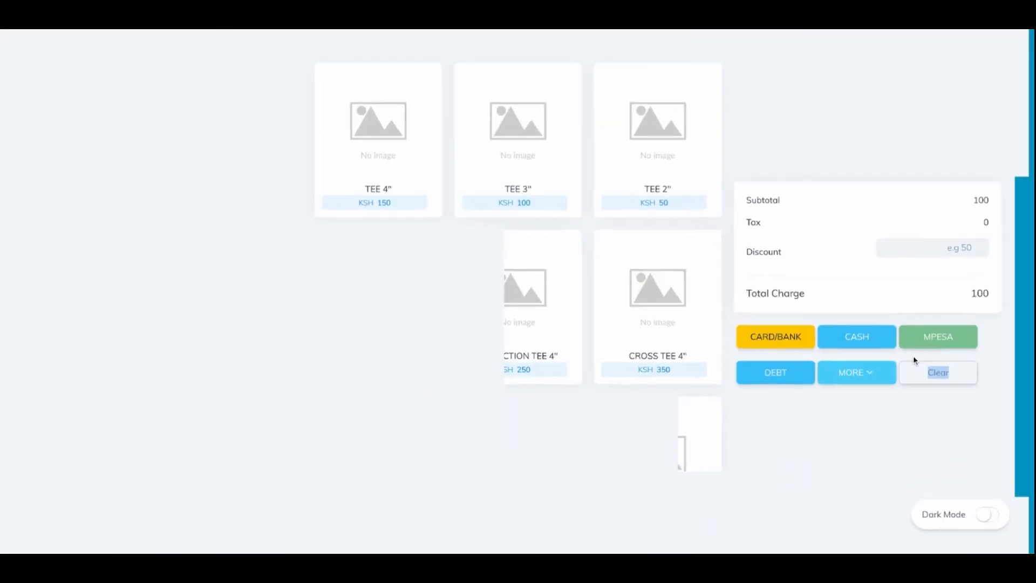
pyautogui.click(937, 337)
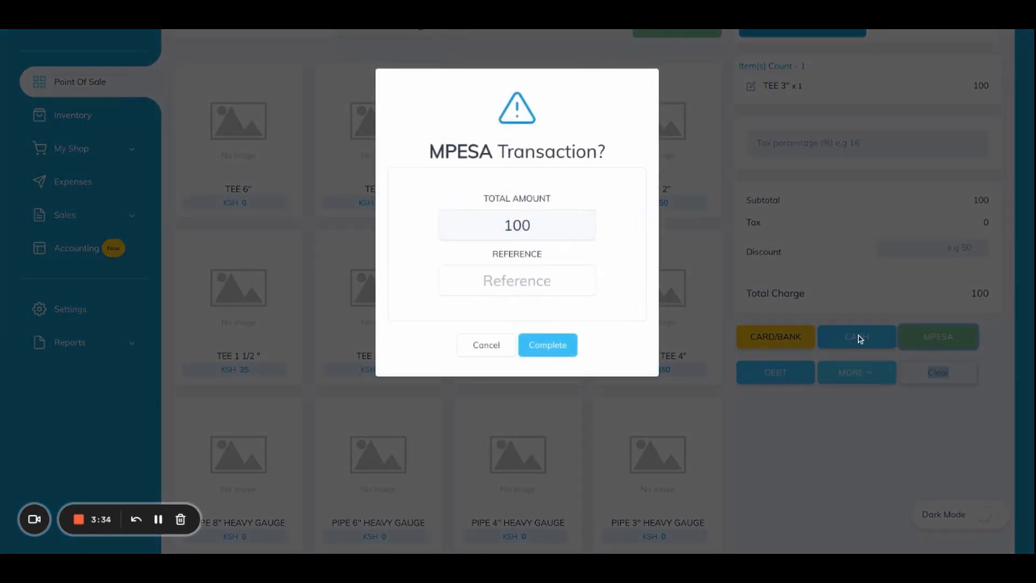
pyautogui.moveTo(626, 211)
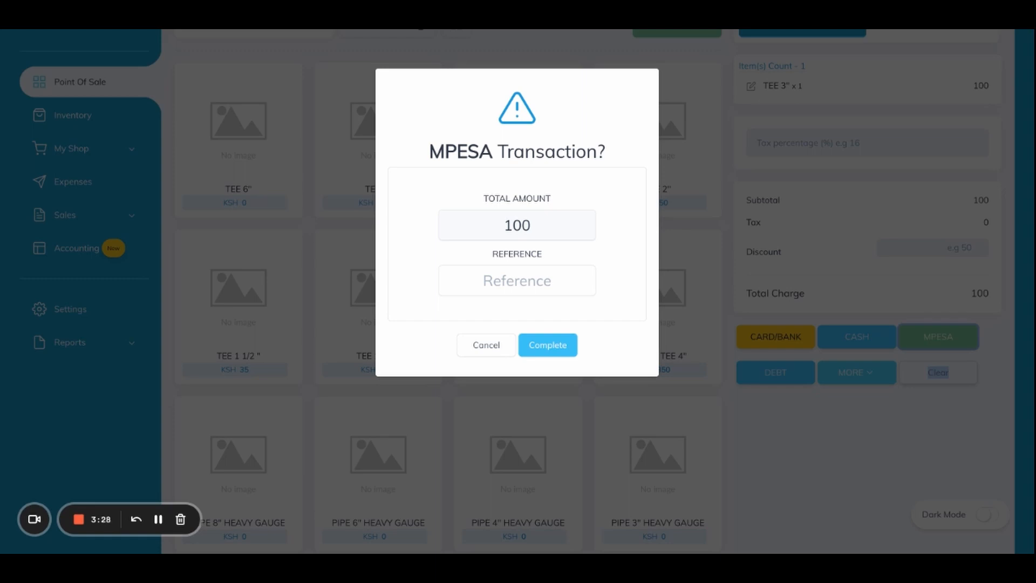
pyautogui.moveTo(625, 231)
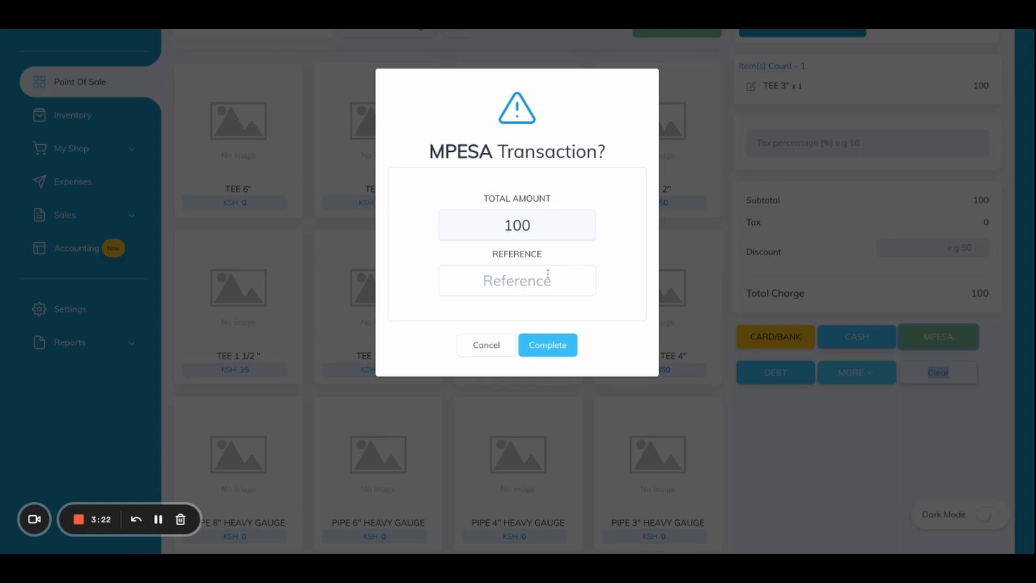
pyautogui.click(517, 281)
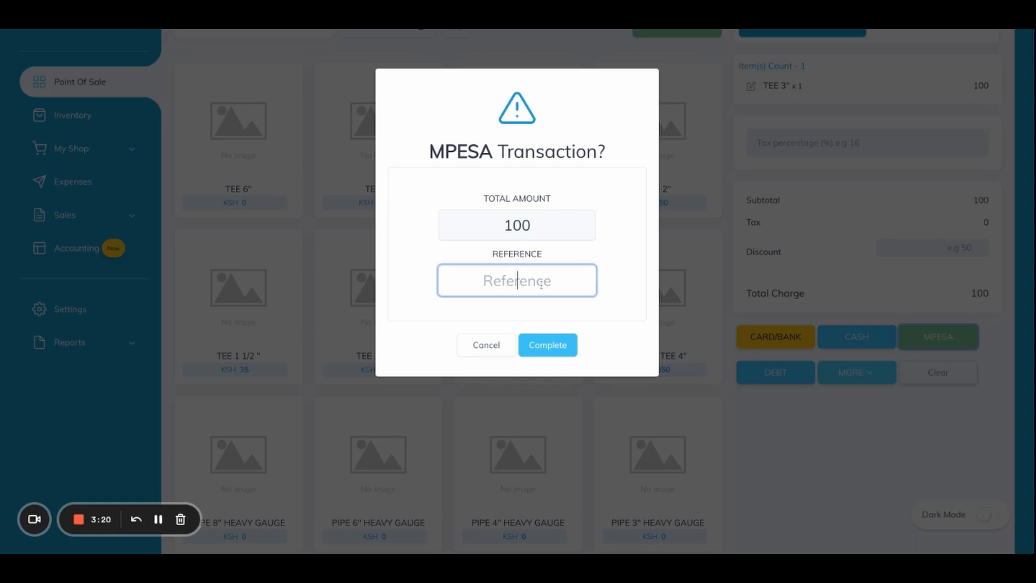
pyautogui.write('afads')
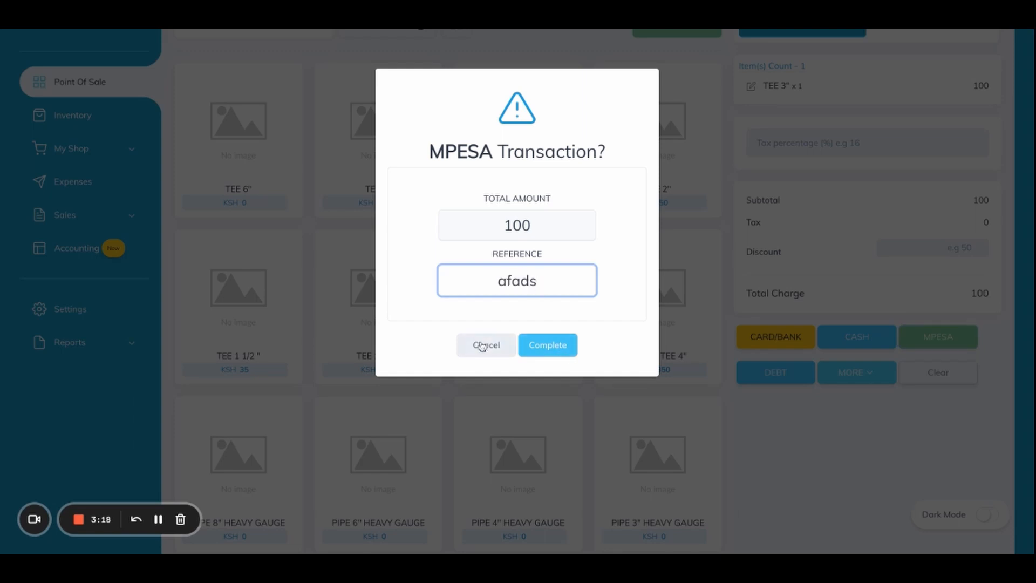
pyautogui.click(486, 344)
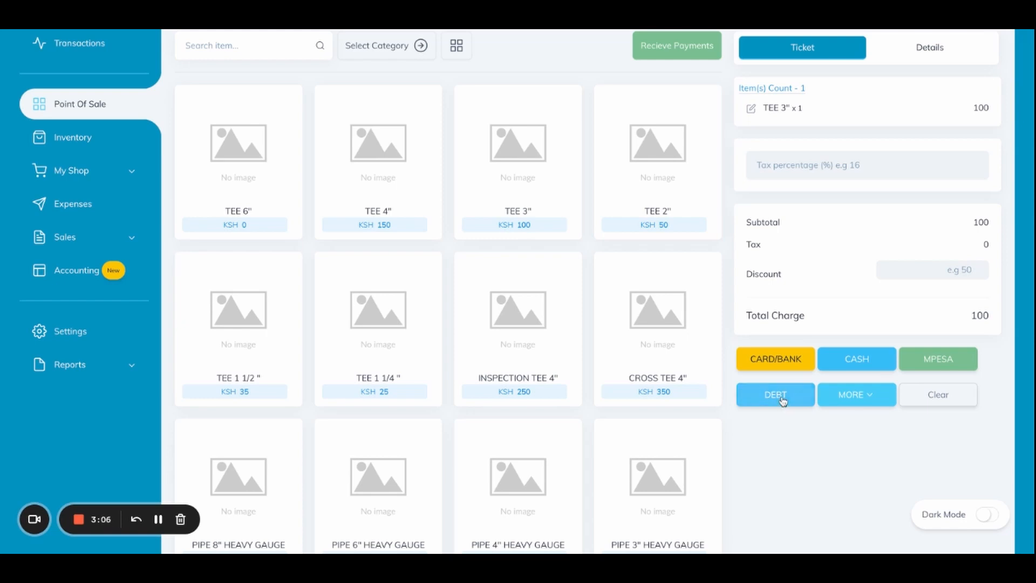
# Step: Record the TEE 3" ticket as a debt sale, clearing the ticket
pyautogui.click(937, 395)
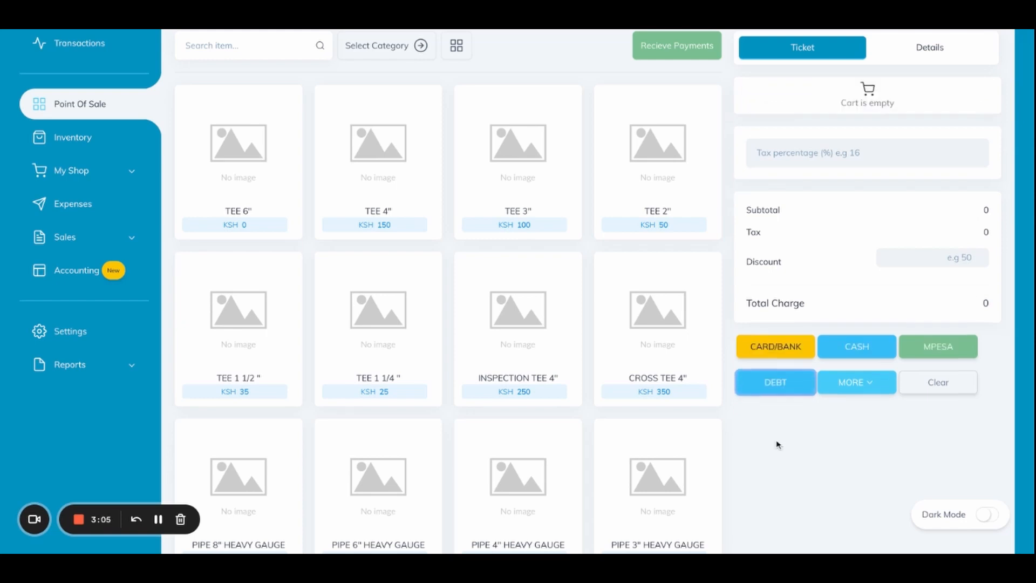
pyautogui.click(775, 382)
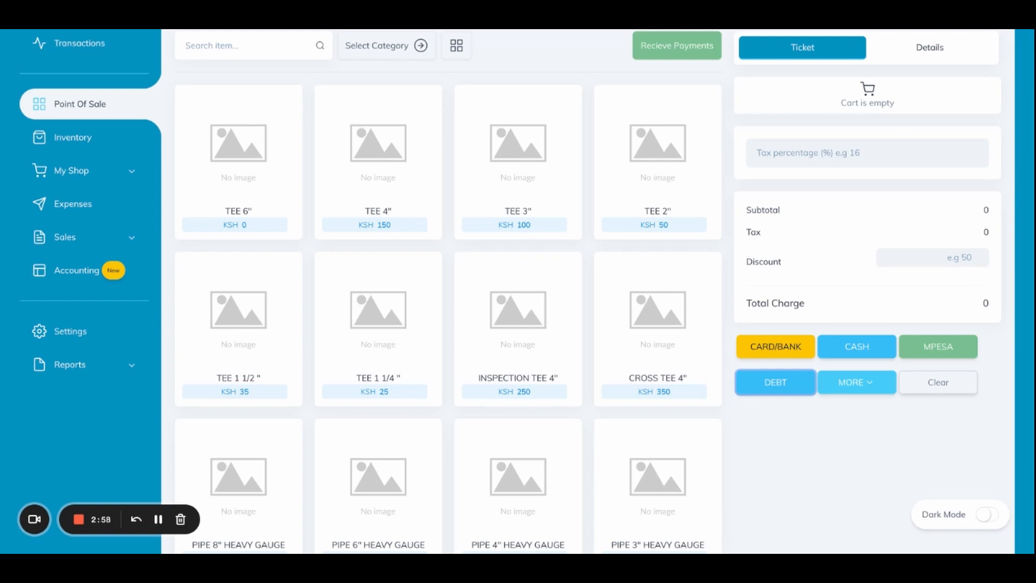
pyautogui.moveTo(923, 114)
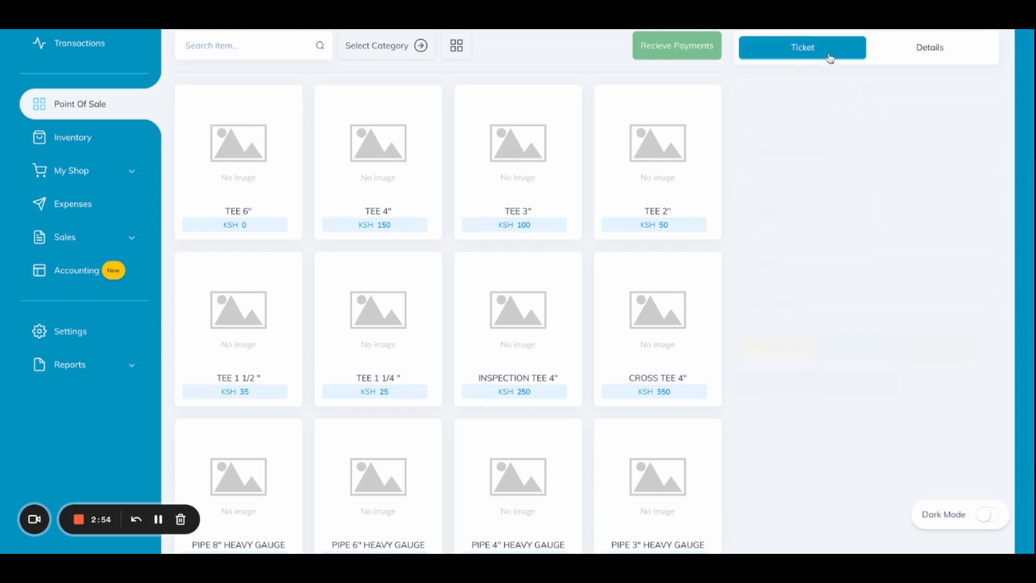
pyautogui.click(802, 46)
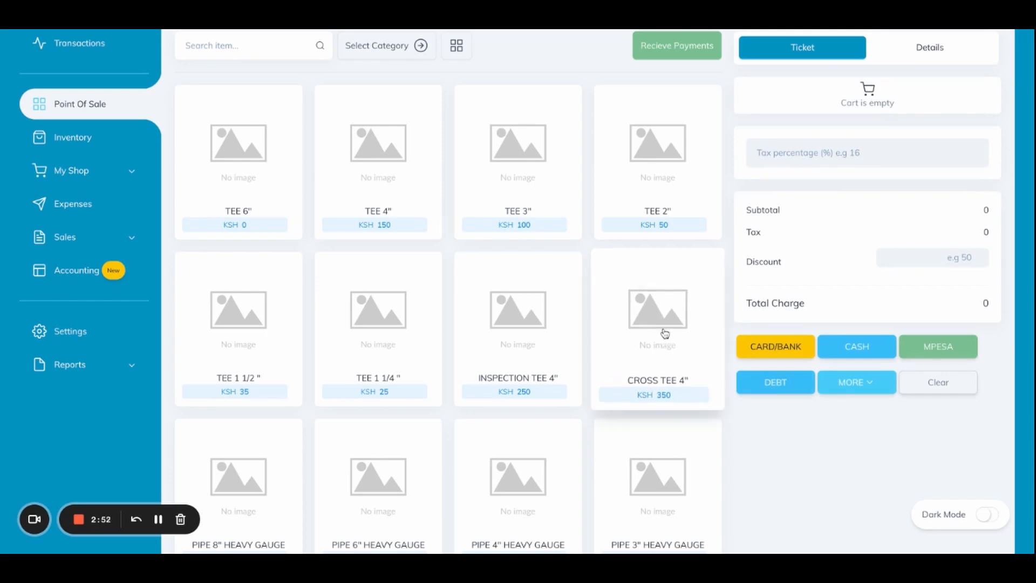
# Step: Add one CROSS TEE 4" at 350 to the new ticket and review its sale details
pyautogui.click(658, 324)
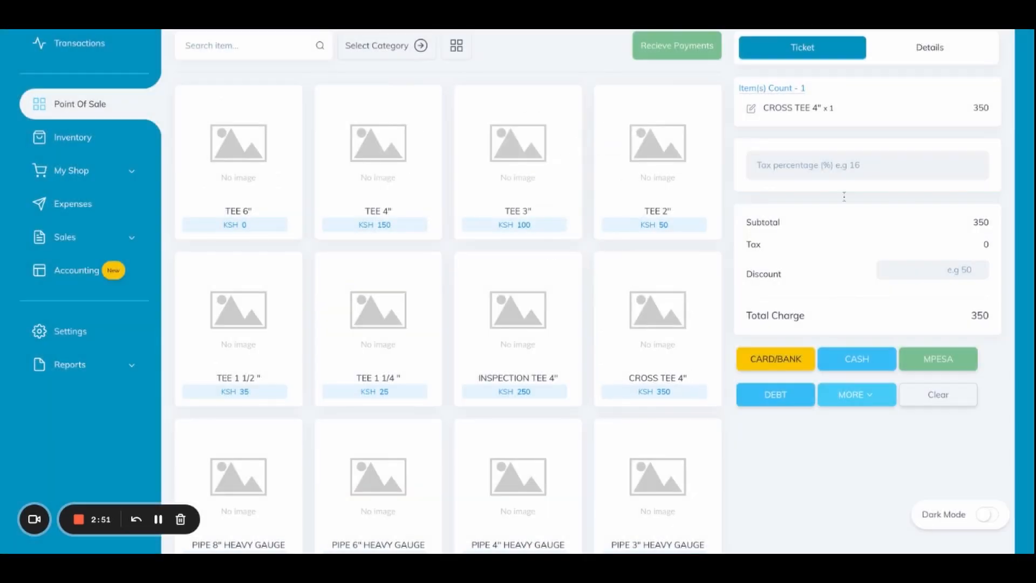
pyautogui.click(929, 46)
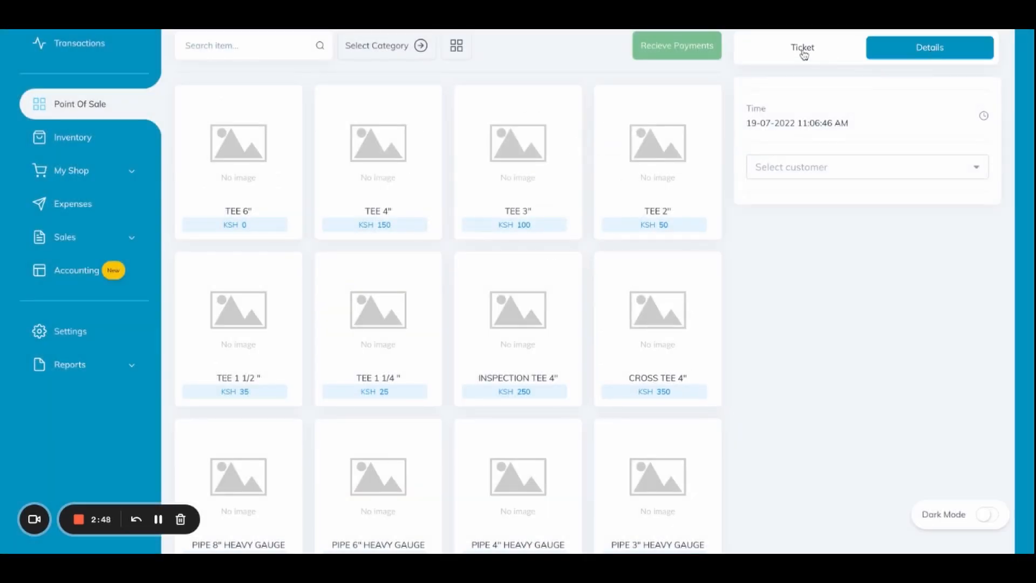
pyautogui.click(859, 166)
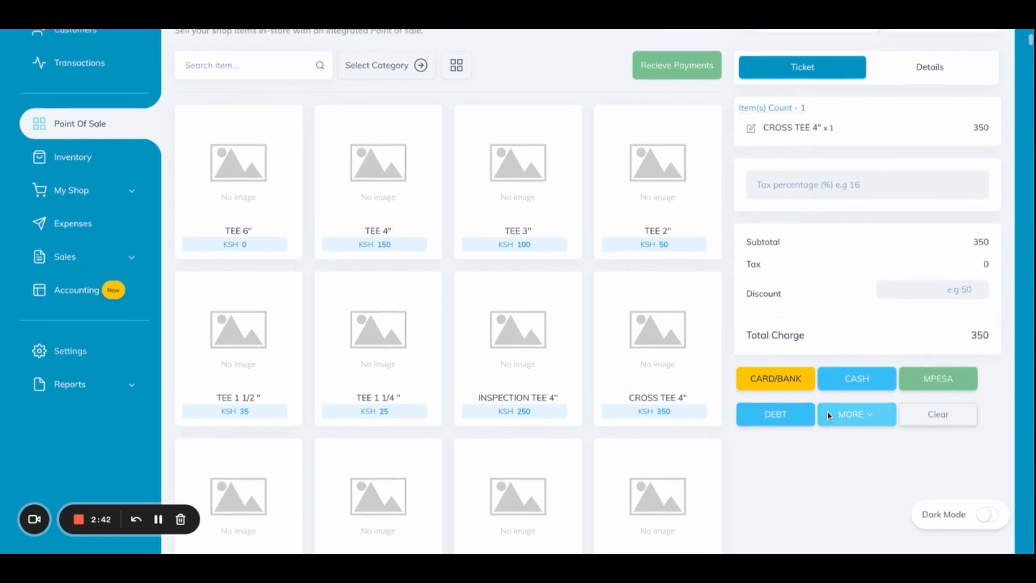
# Step: Pay the CROSS TEE 4" ticket via Online Payment from the More options, emptying the cart
pyautogui.click(857, 413)
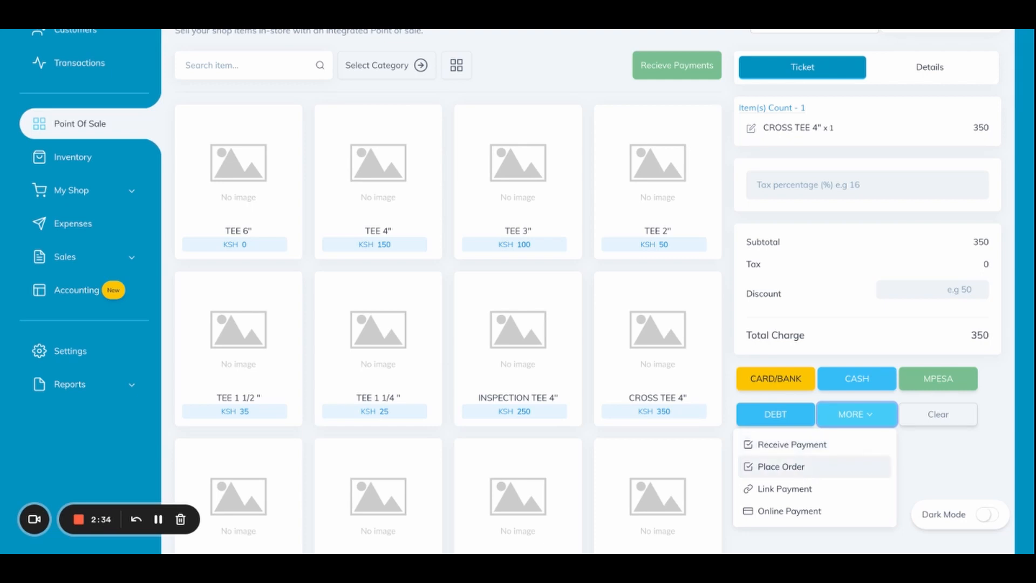
pyautogui.moveTo(802, 493)
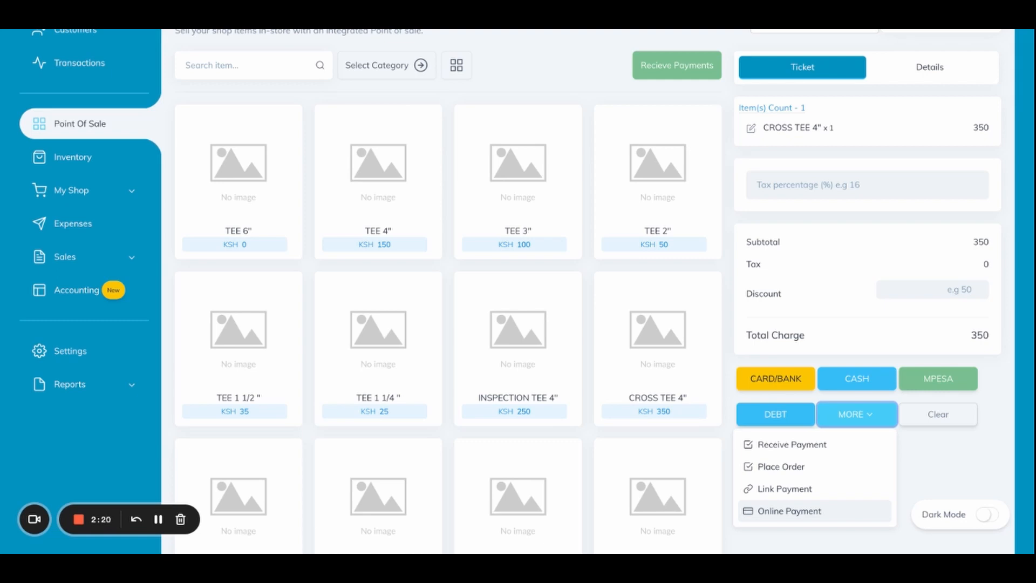
pyautogui.click(937, 402)
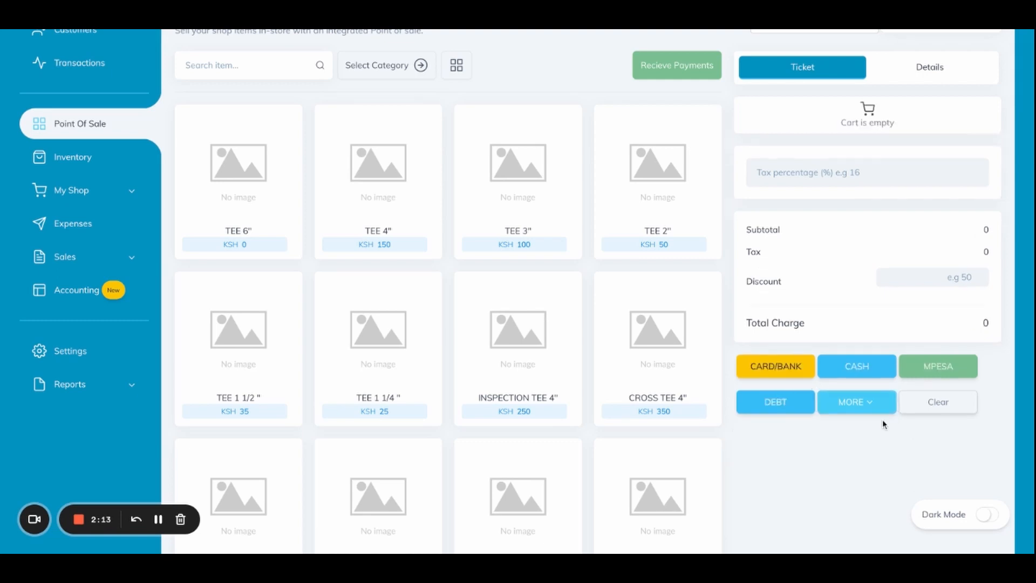
pyautogui.click(857, 402)
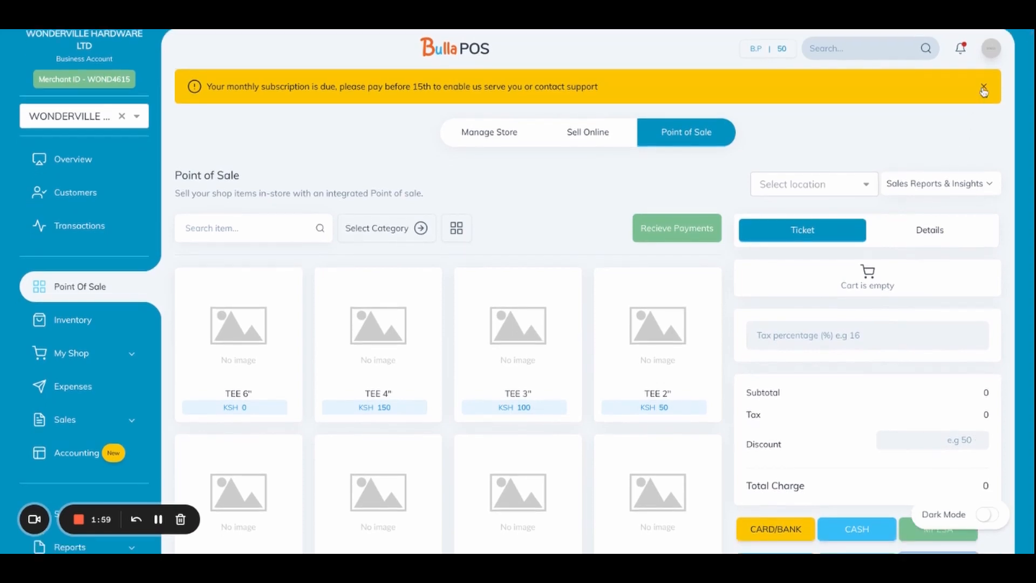
# Step: Turn dark mode on, then switch the screen back to the light theme
pyautogui.scroll(-3)
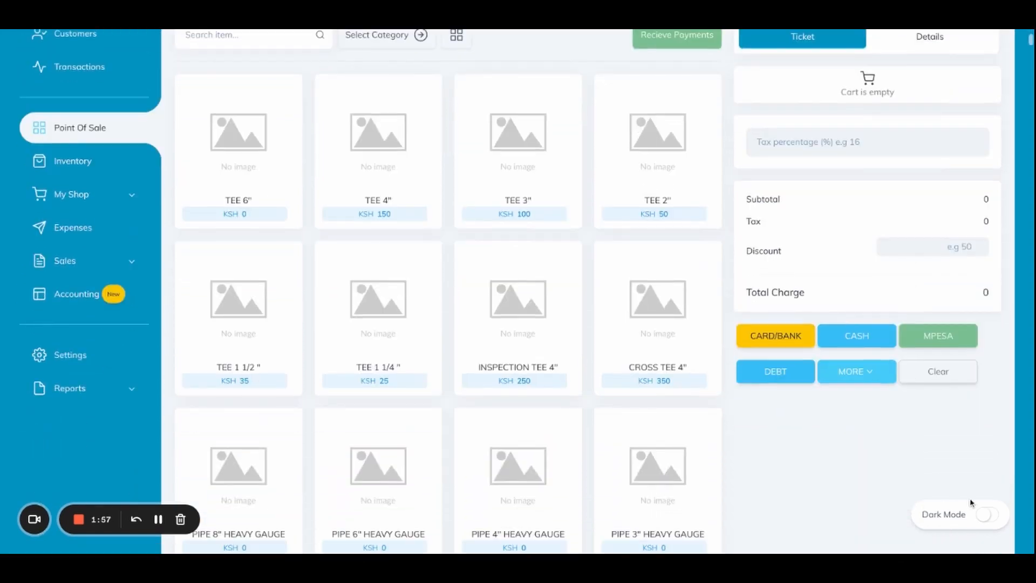
pyautogui.click(988, 514)
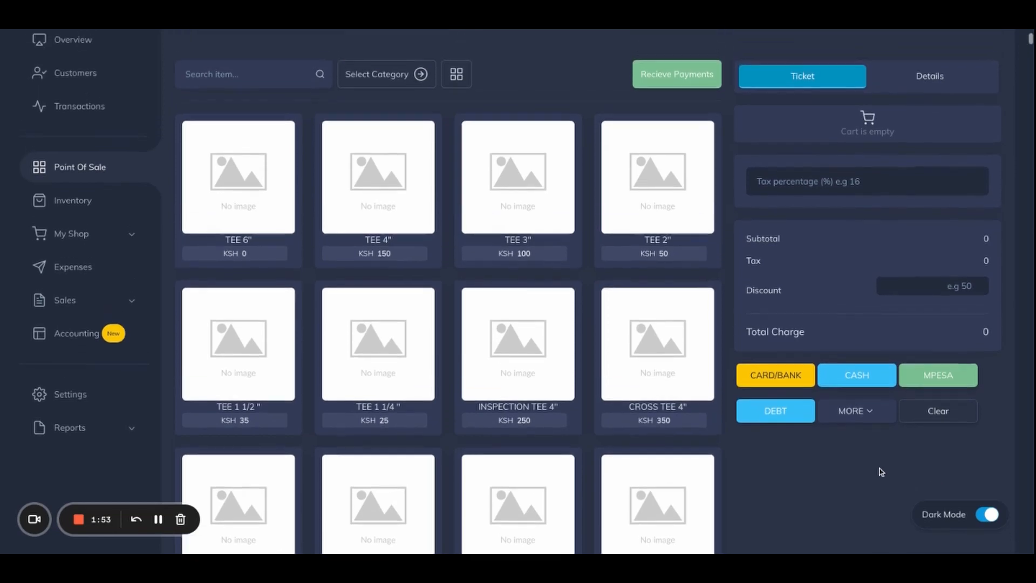
pyautogui.scroll(-3)
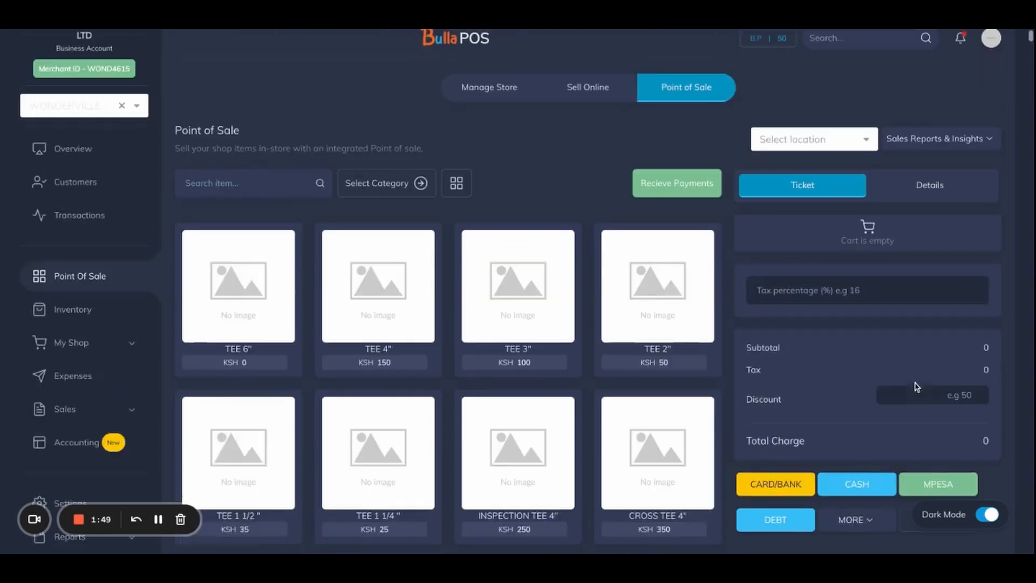
pyautogui.click(988, 514)
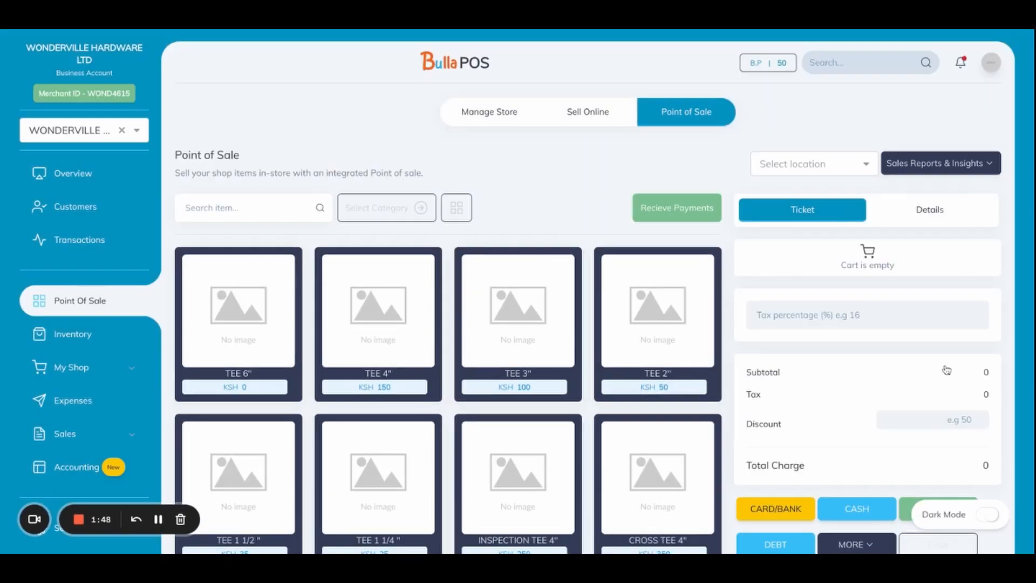
# Step: Scroll down the product grid to browse the medium-gauge pipe items
pyautogui.scroll(-3)
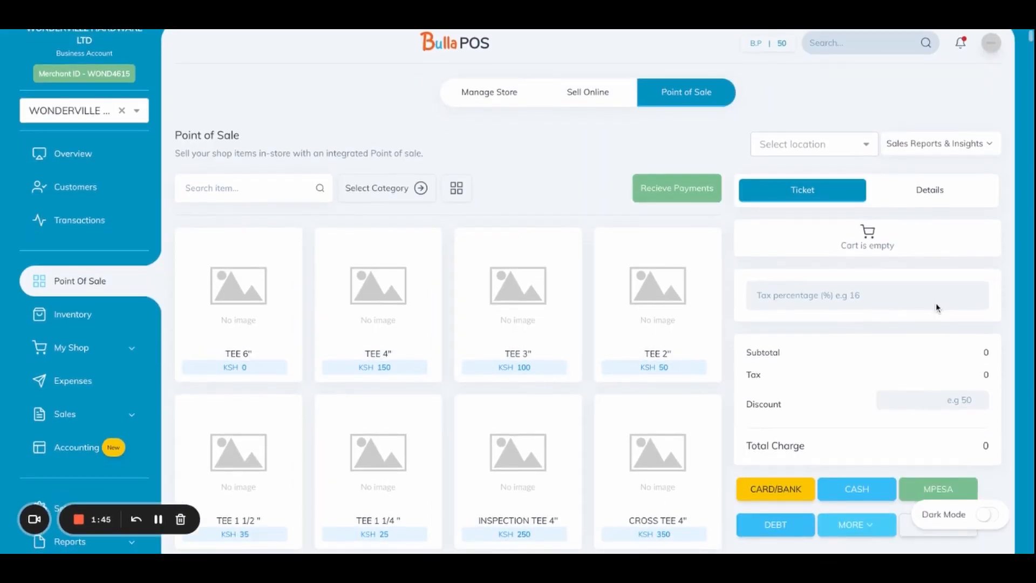
pyautogui.moveTo(547, 131)
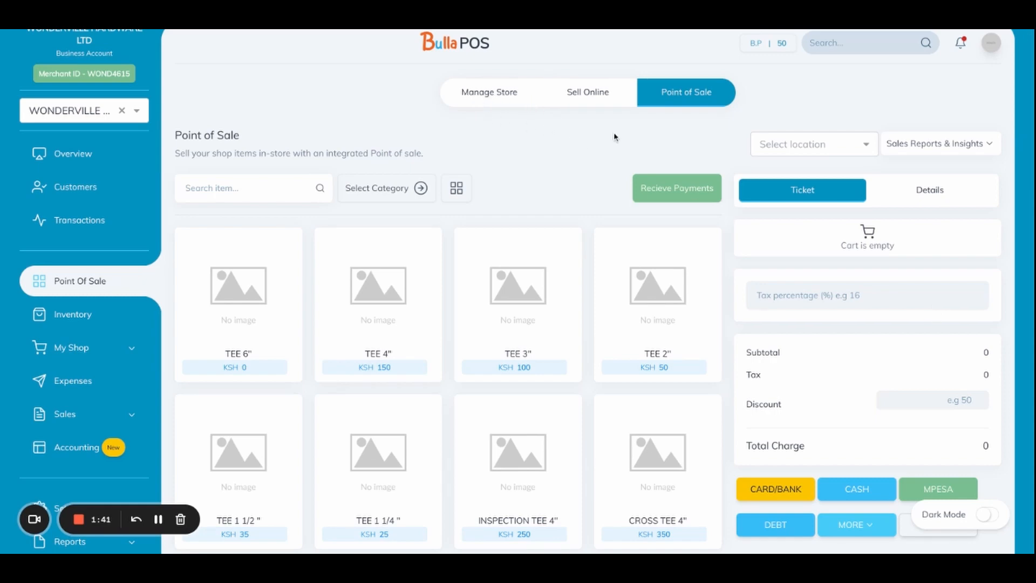
pyautogui.scroll(-3)
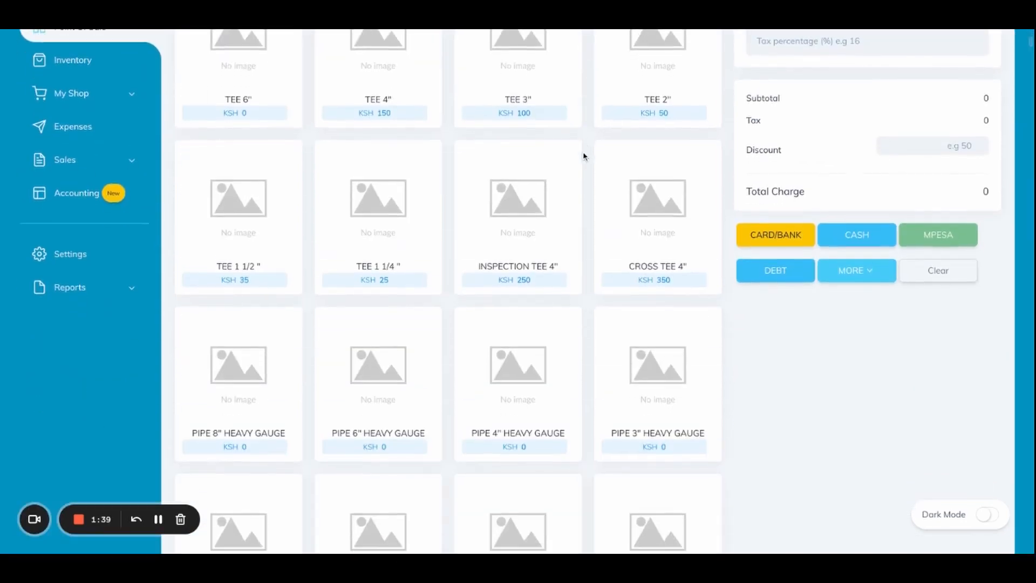
pyautogui.scroll(-3)
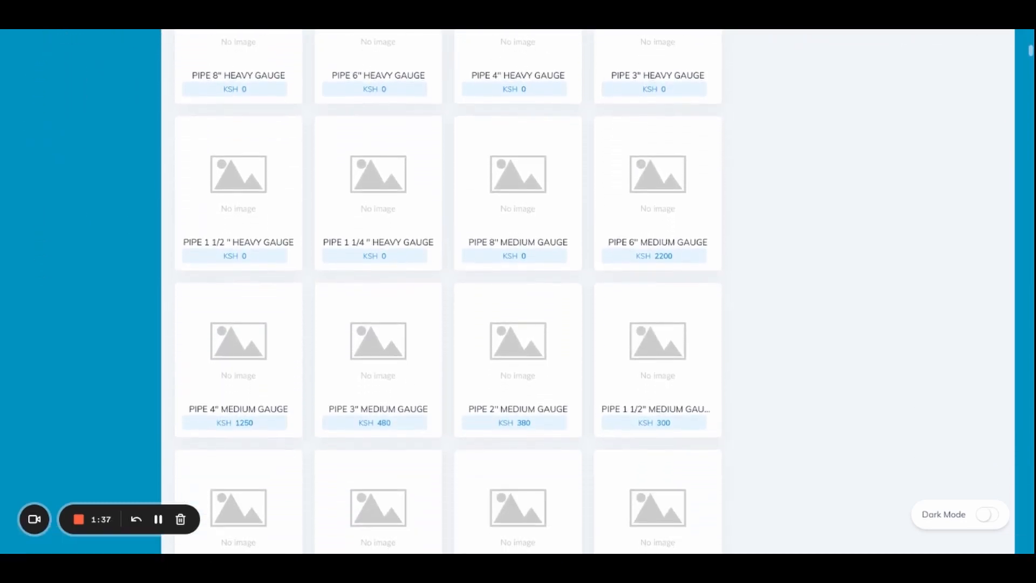